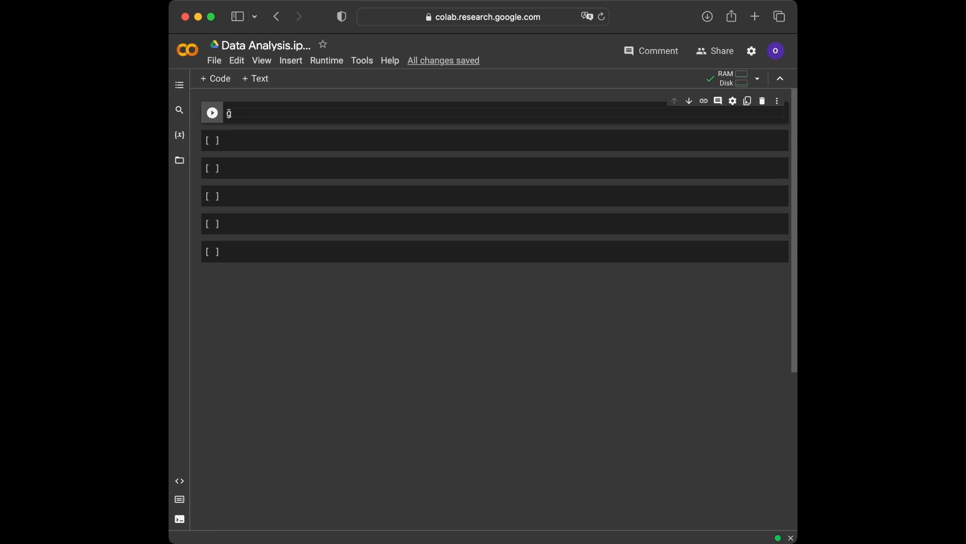
Write and run the imports: pandas as pd, seaborn, matplotlib.pyplot as plt.
{"action": "type", "text": "import pa"}
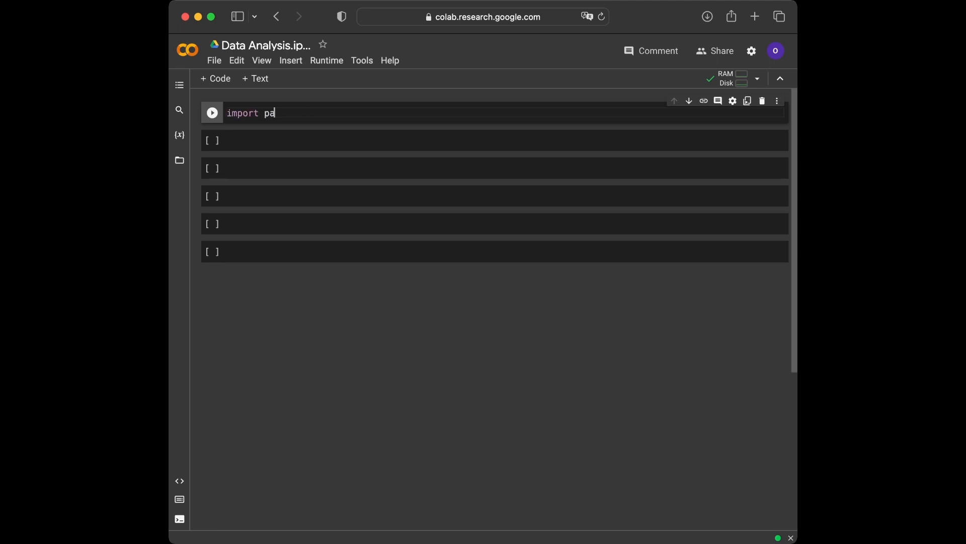
{"action": "type", "text": "ndas as p"}
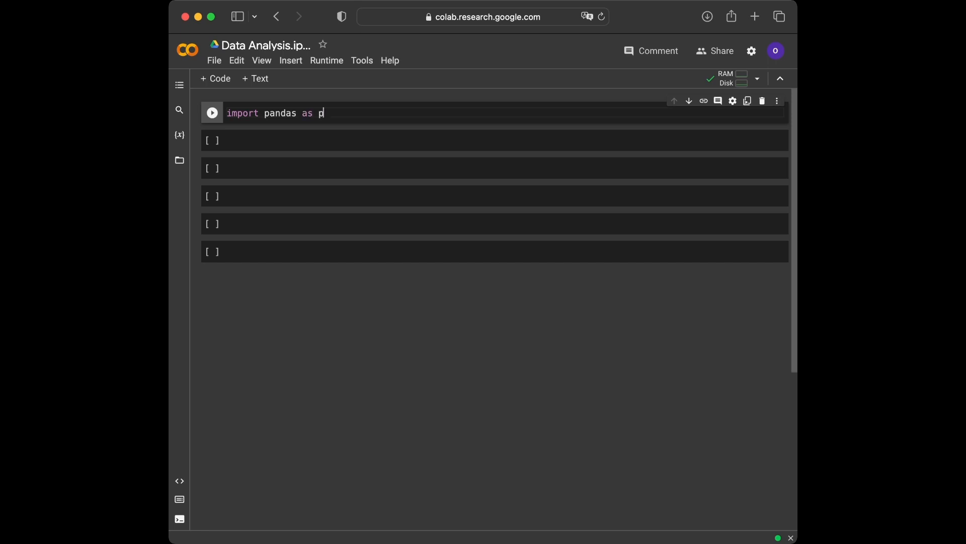
{"action": "type", "text": "d"}
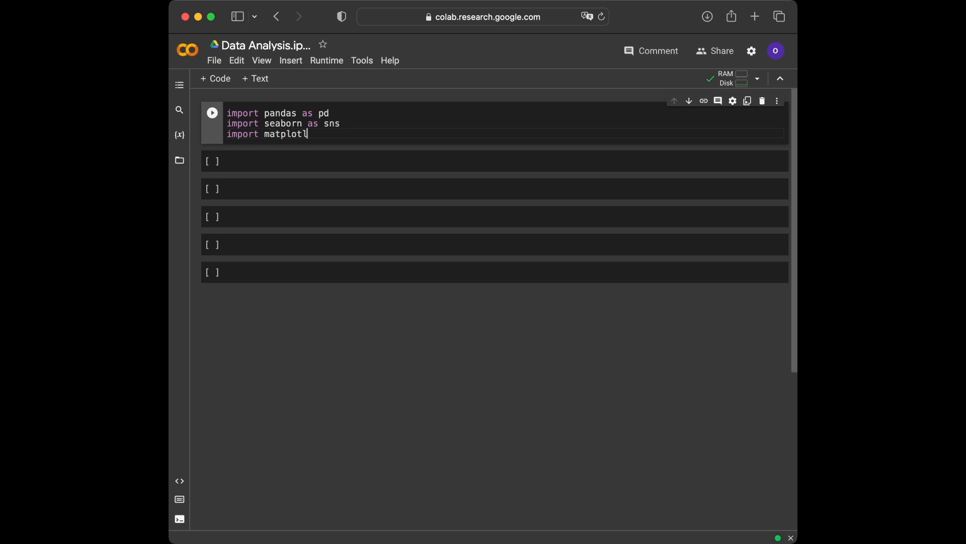
{"action": "type", "text": "ib.pyplot as l"}
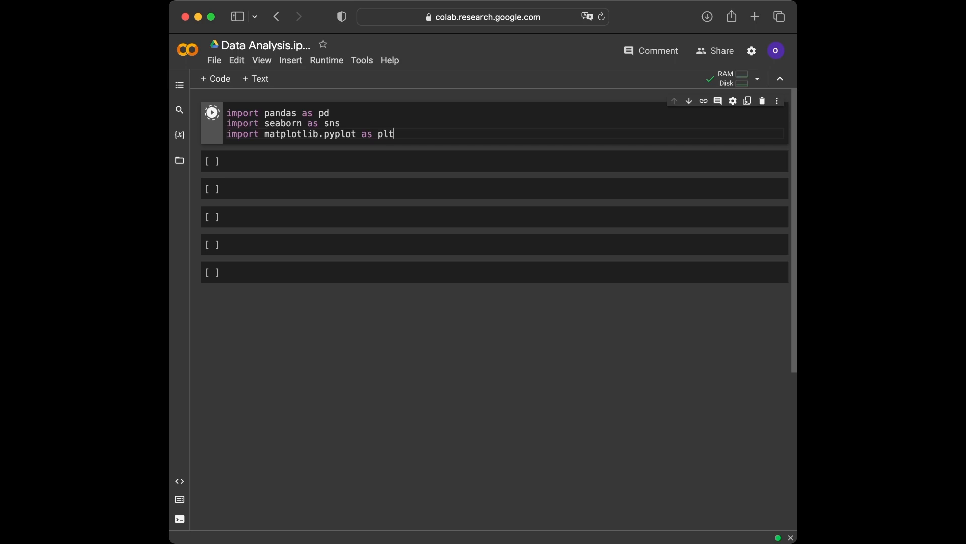
{"action": "left_click", "coordinate": [212, 112]}
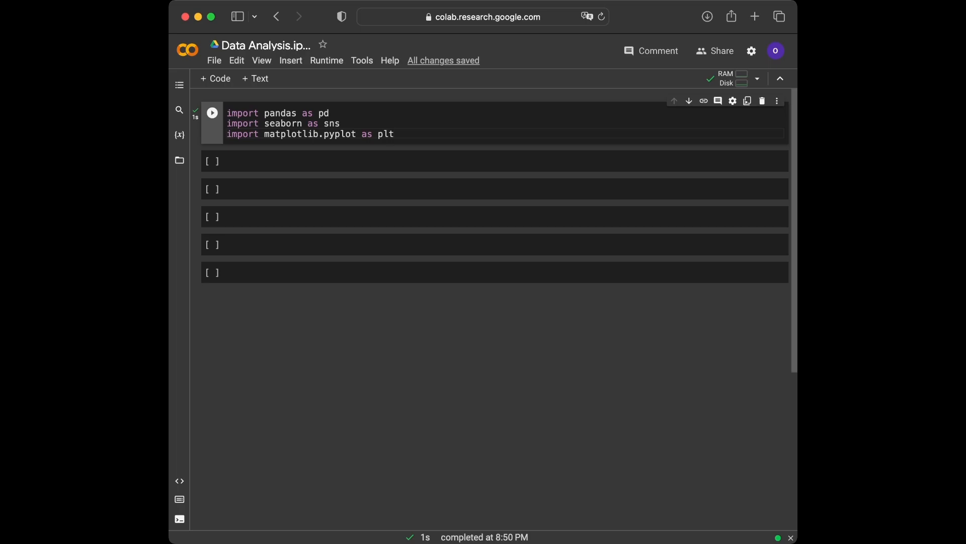
{"action": "left_click", "coordinate": [395, 134]}
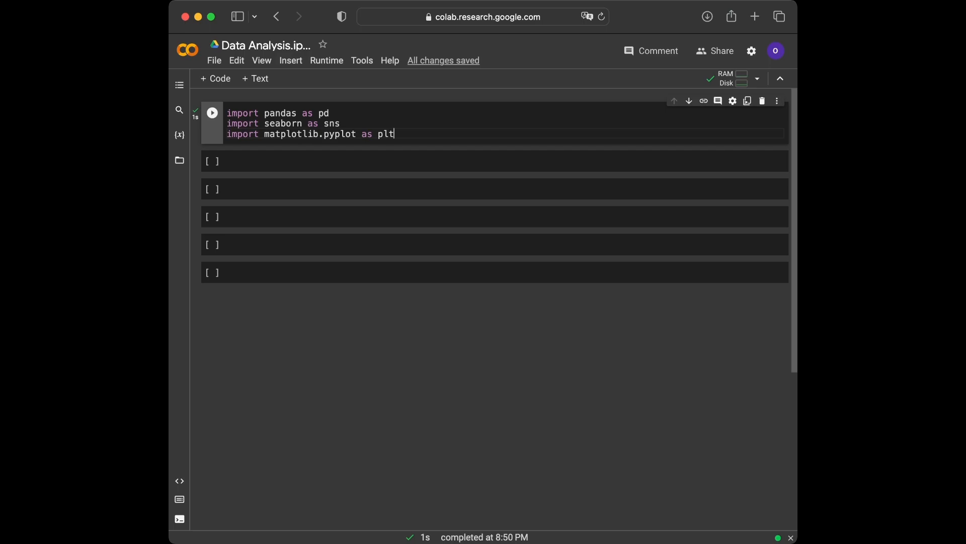
Load the seaborn iris dataset into df with df = sns.load_dataset('iris') and run it.
{"action": "left_click", "coordinate": [432, 161]}
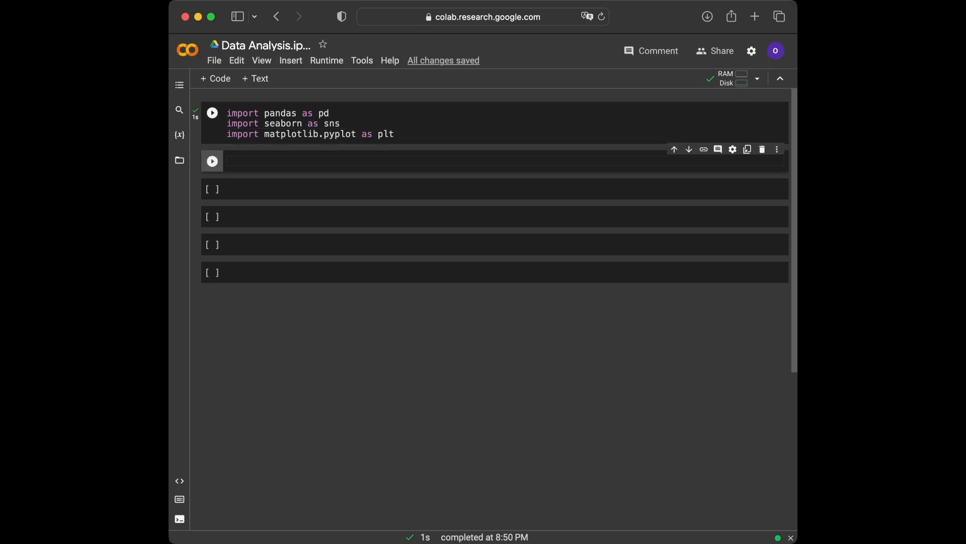
{"action": "type", "text": "df = sn"}
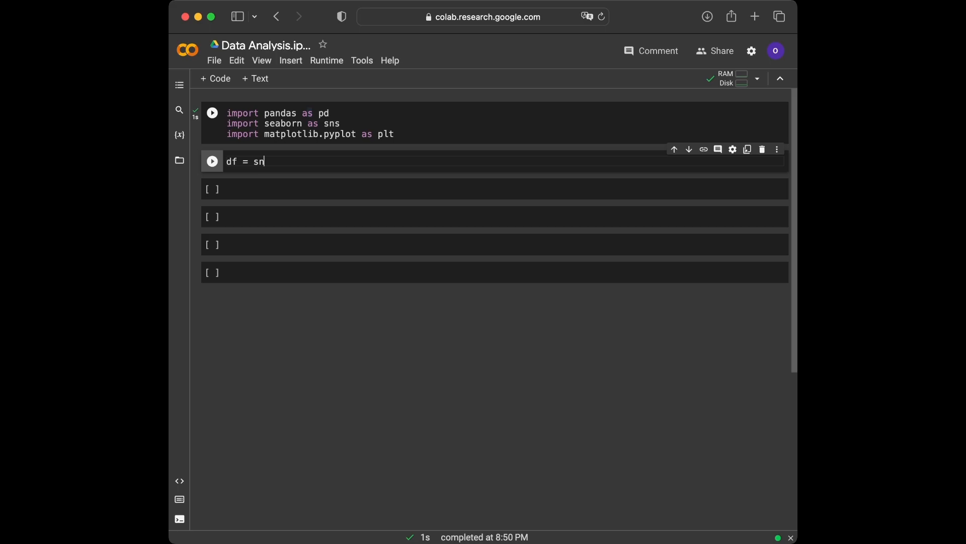
{"action": "type", "text": "s.load_"}
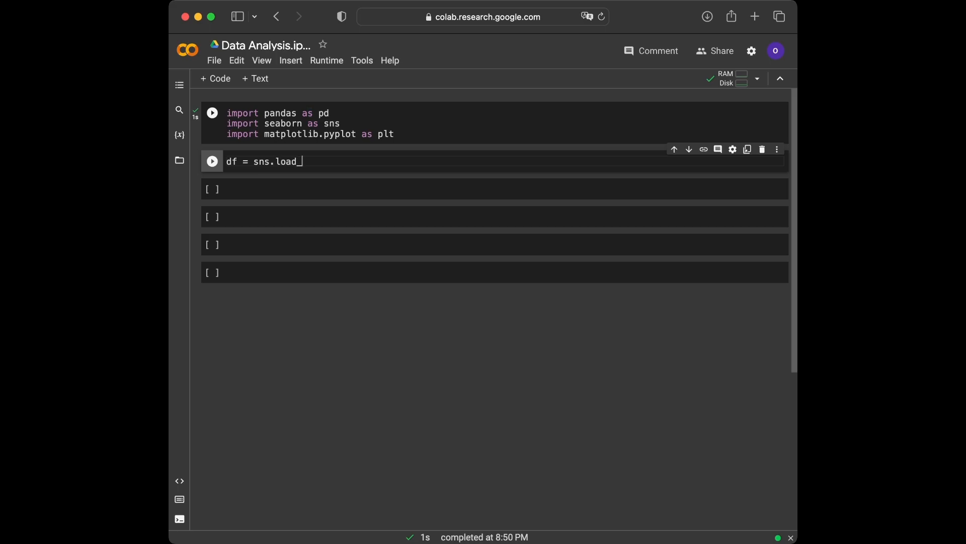
{"action": "type", "text": "dataset()"}
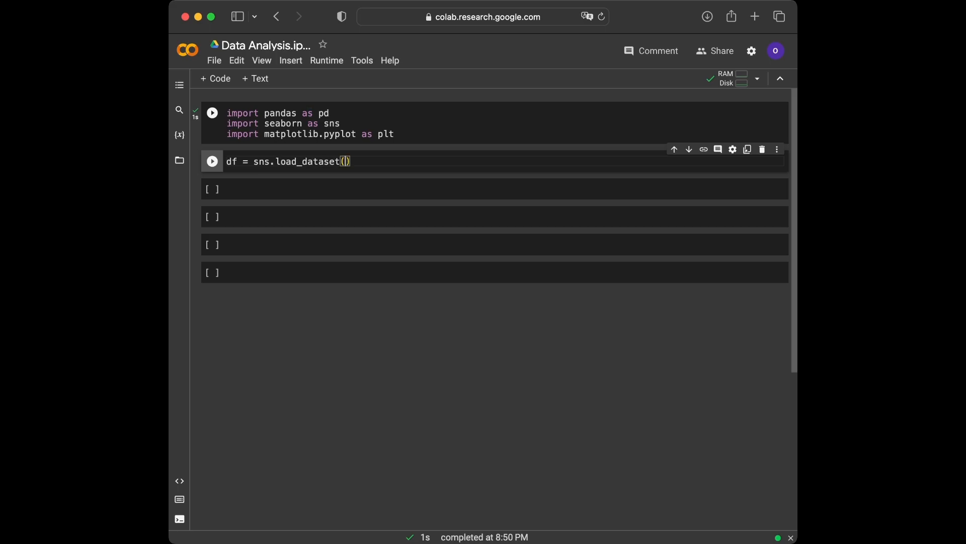
{"action": "type", "text": "'iris'"}
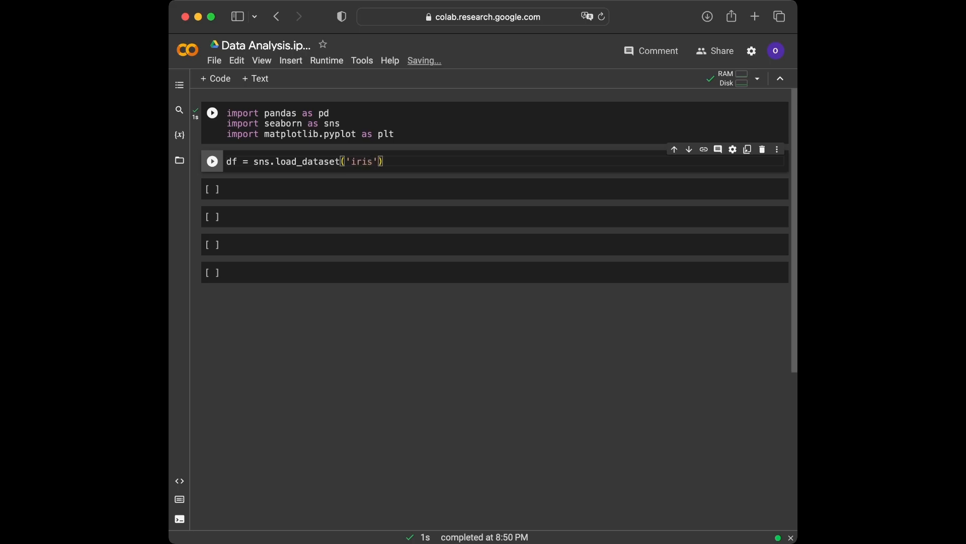
{"action": "left_click", "coordinate": [213, 161]}
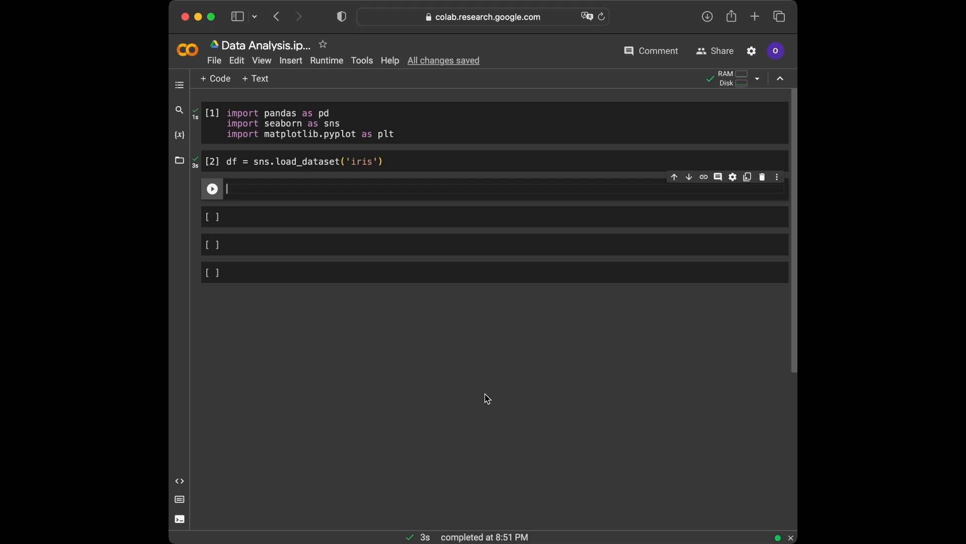
Preview the first five iris rows with df.head().
{"action": "type", "text": "df.he"}
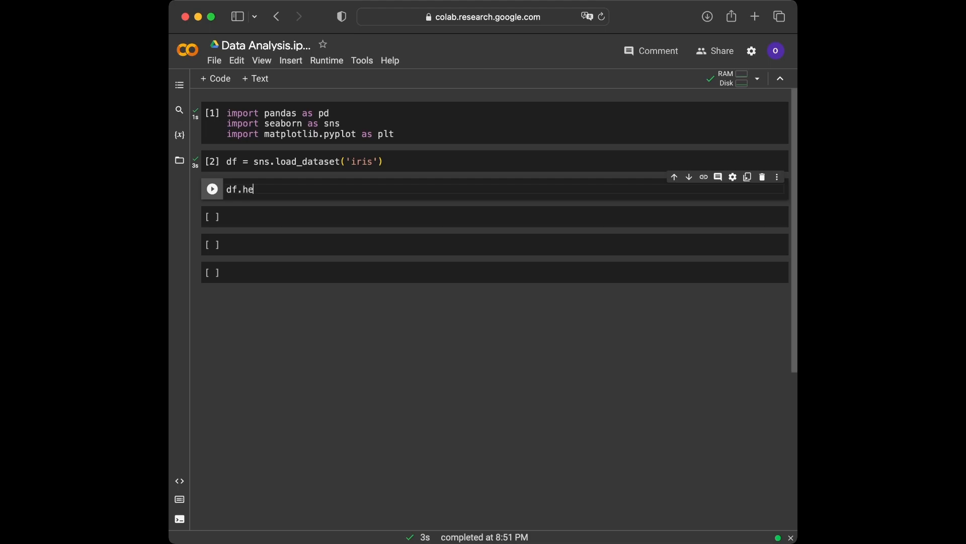
{"action": "type", "text": "ad()"}
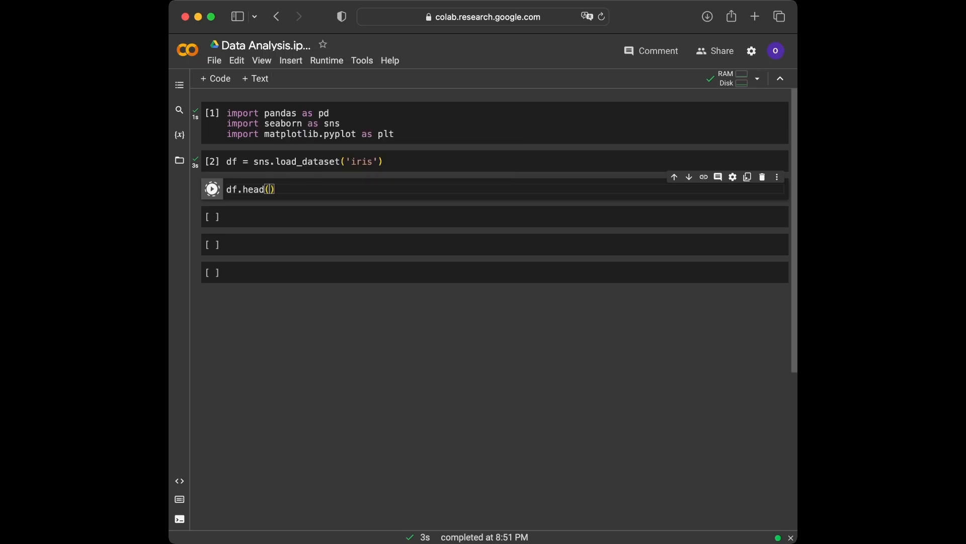
{"action": "left_click", "coordinate": [211, 189]}
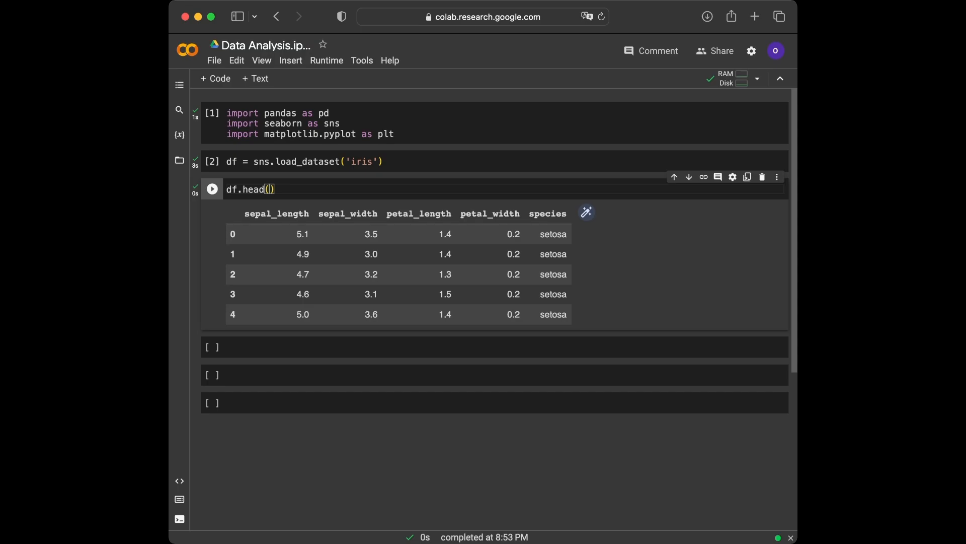
Show summary statistics for the iris measurements with df.describe().
{"action": "type", "text": "df.de"}
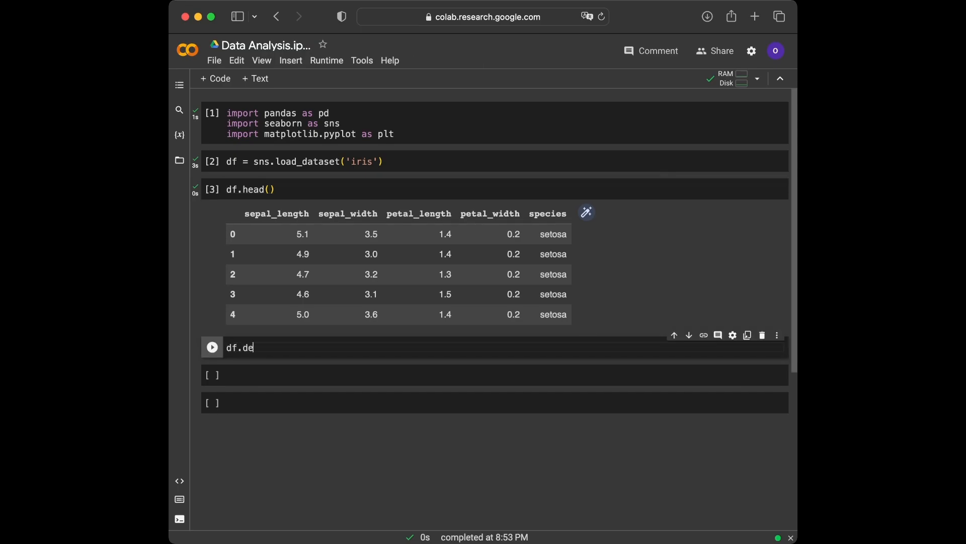
{"action": "type", "text": "scrig"}
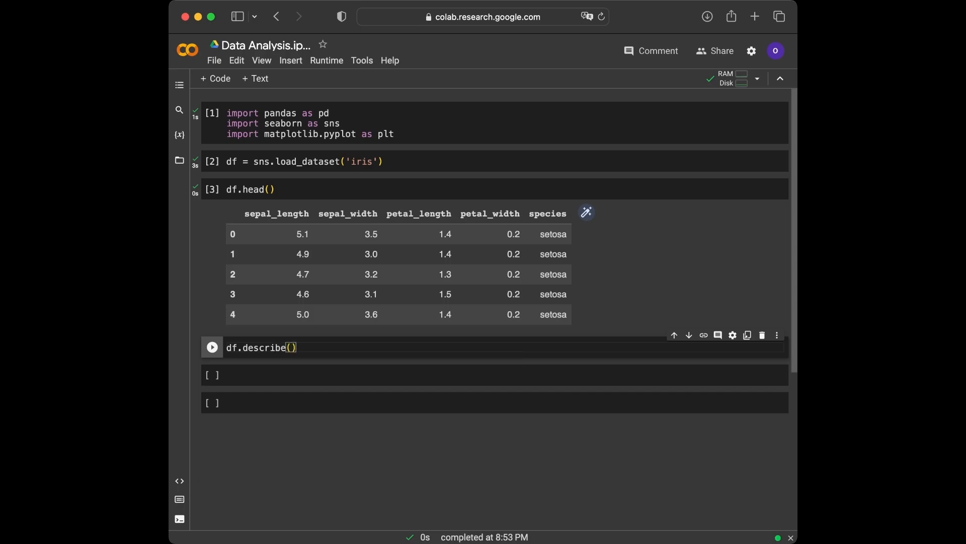
{"action": "left_click", "coordinate": [211, 347]}
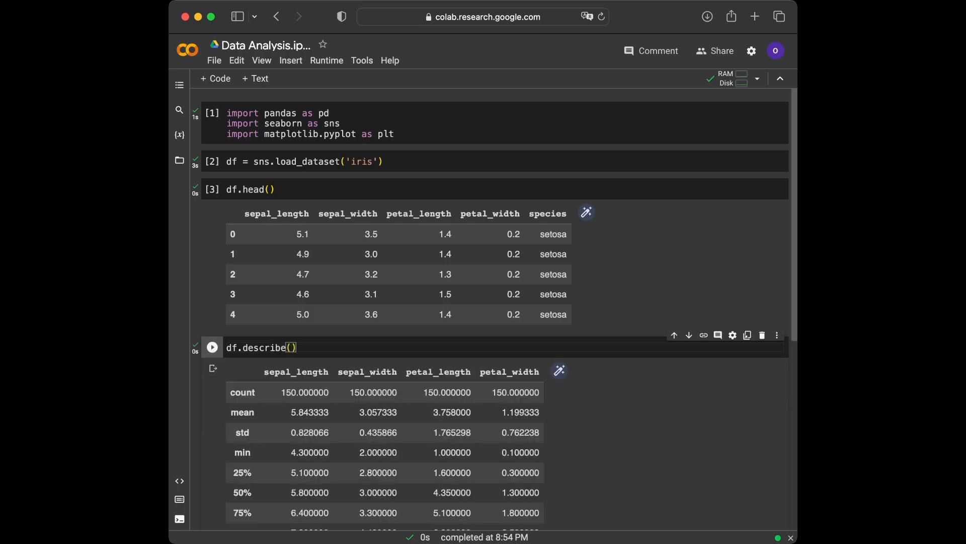
{"action": "scroll", "scroll_direction": "down", "scroll_amount": 3}
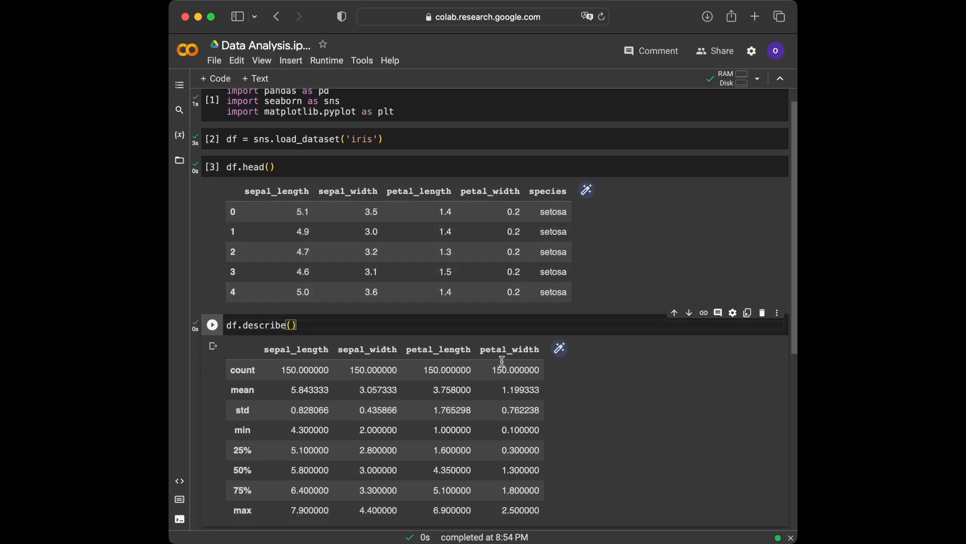
{"action": "scroll", "scroll_direction": "down", "scroll_amount": 3}
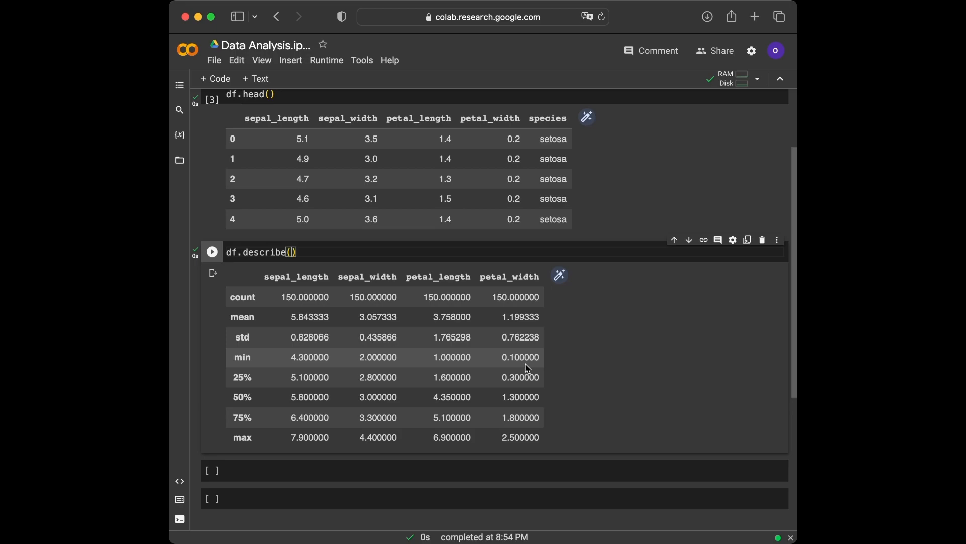
Report the data's shape (150, 5) with df.shape and move to the next cell.
{"action": "type", "text": "df.sha"}
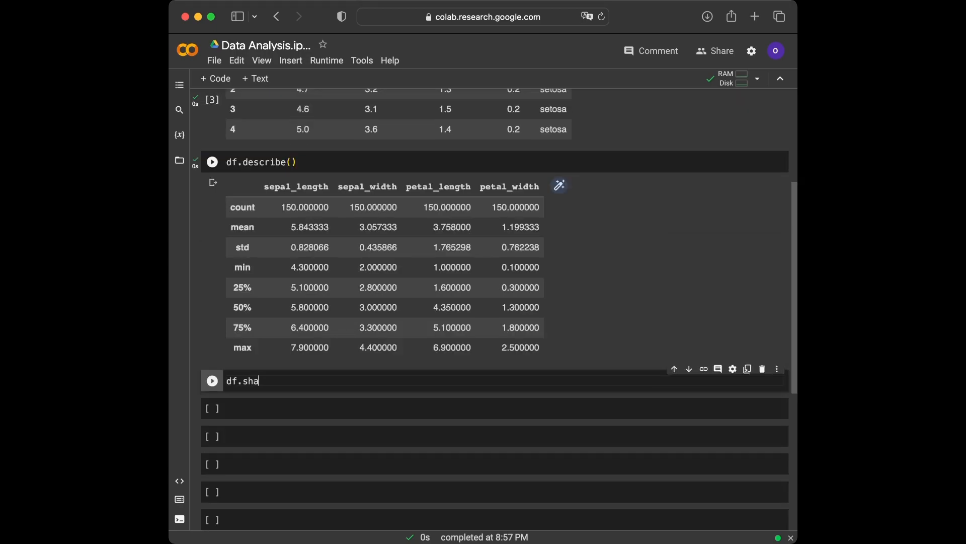
{"action": "type", "text": "pe"}
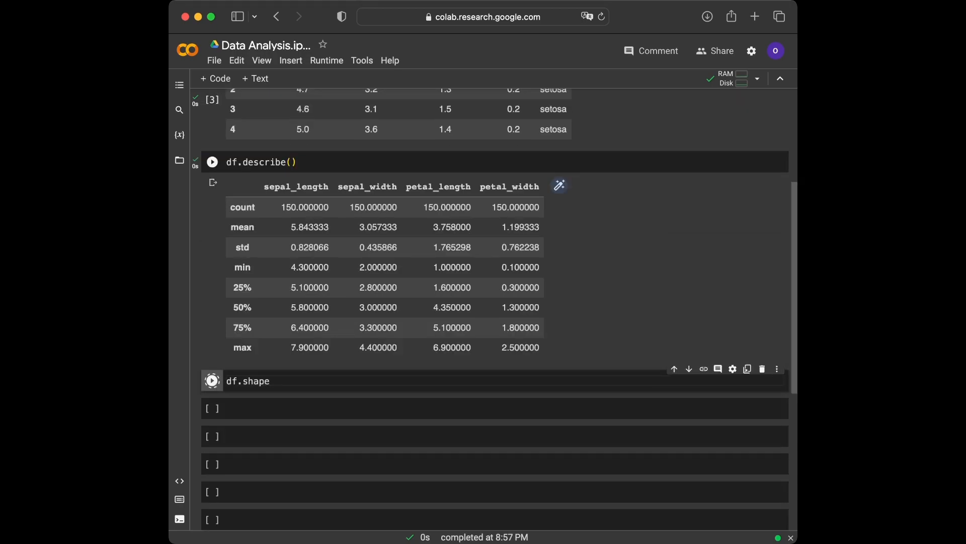
{"action": "left_click", "coordinate": [212, 381]}
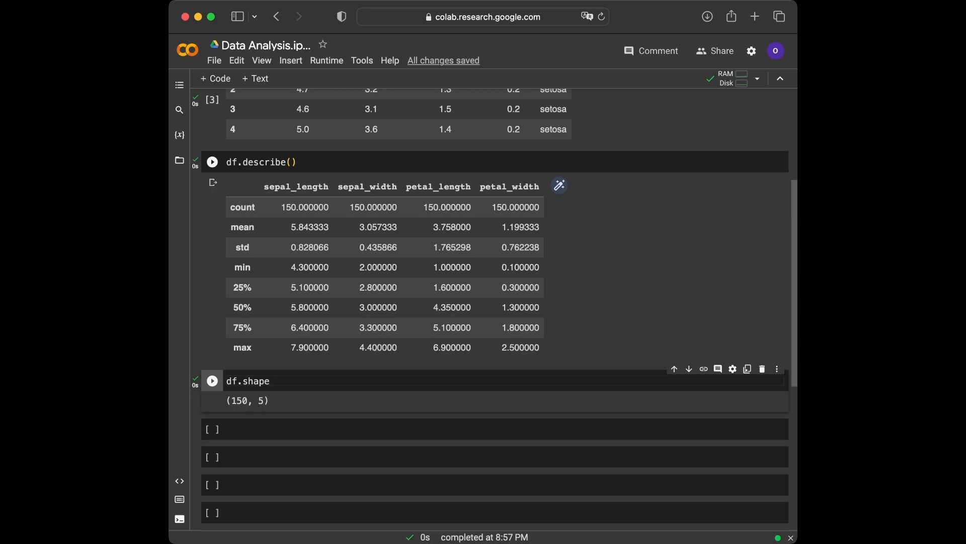
{"action": "left_click", "coordinate": [432, 429]}
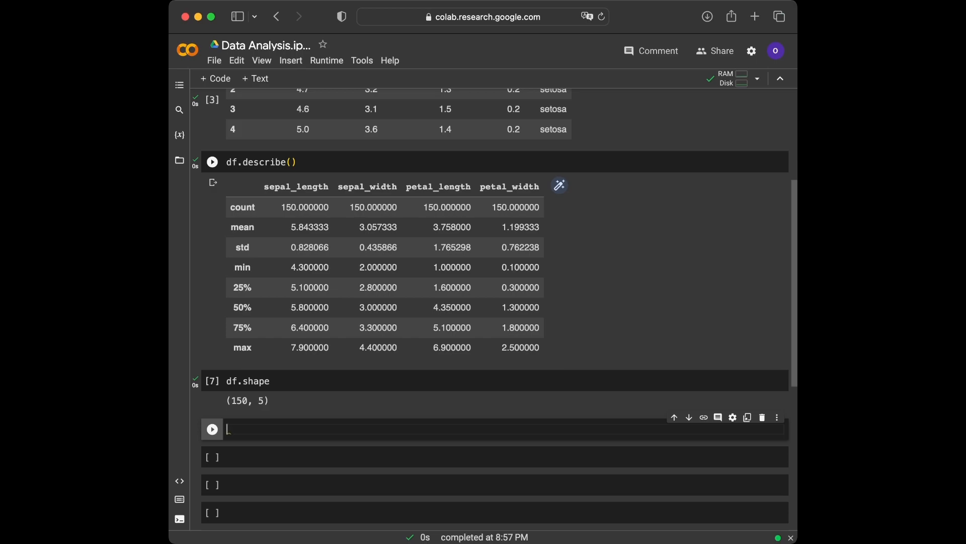
Write sns.scatterplot(x="sepal_length", y="sepal_width", hue="species", data=df).
{"action": "type", "text": "sns.scat"}
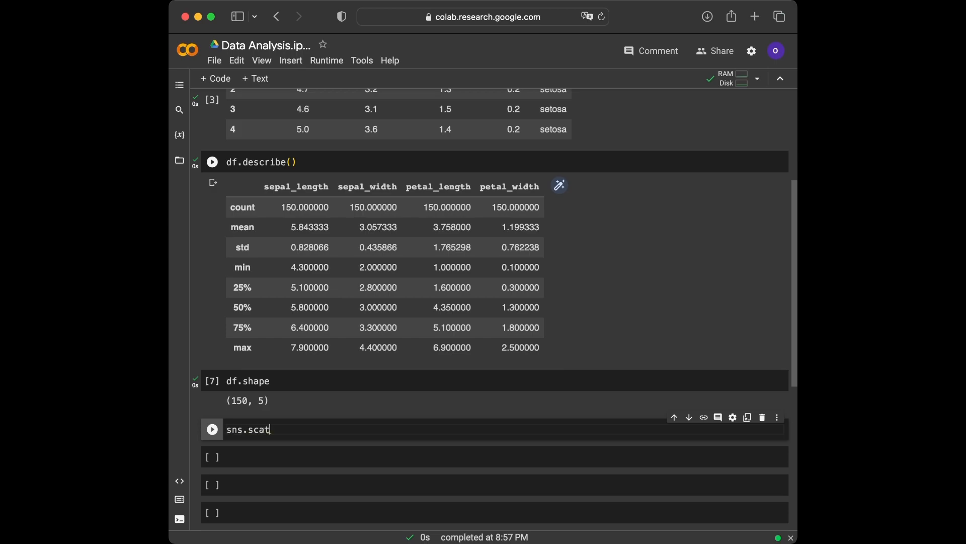
{"action": "type", "text": "terplot"}
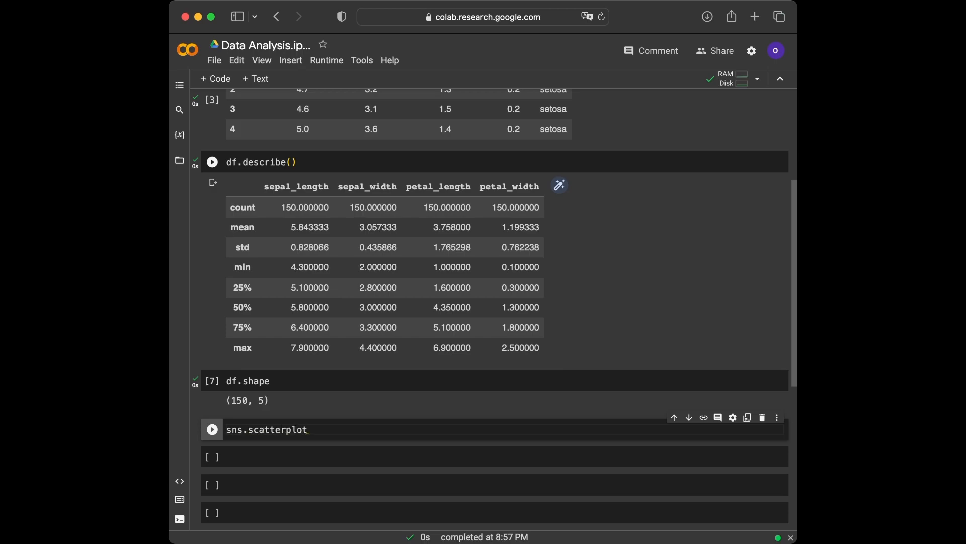
{"action": "type", "text": "(x)"}
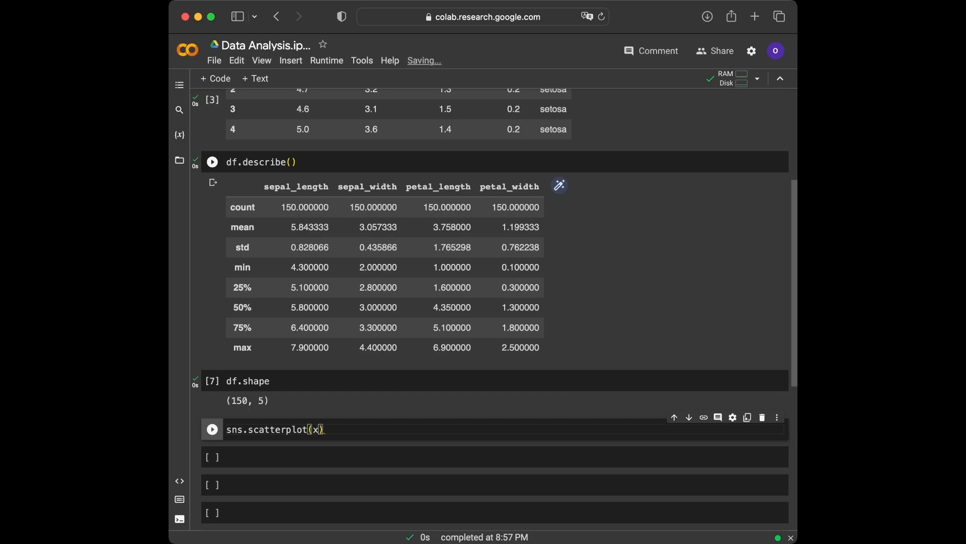
{"action": "type", "text": "=\"sep\""}
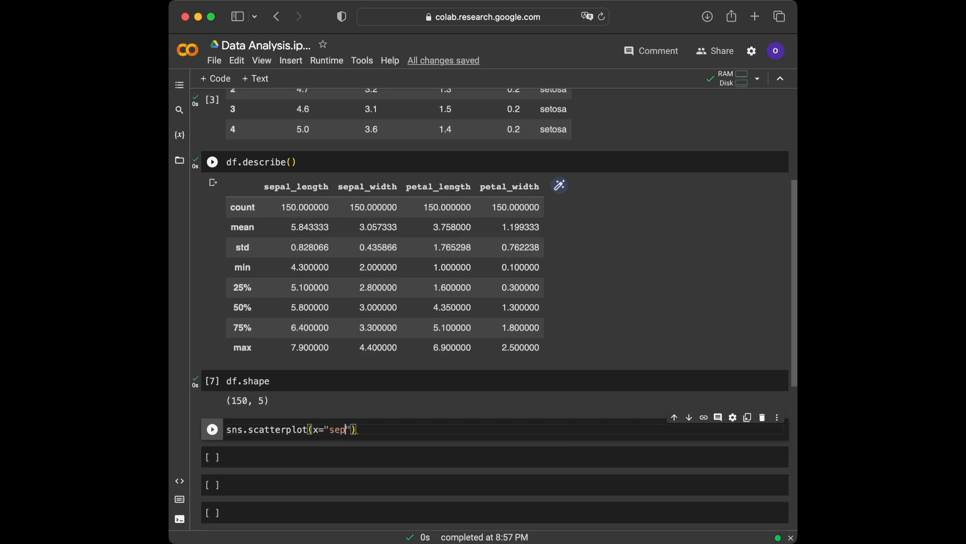
{"action": "type", "text": "al_length"}
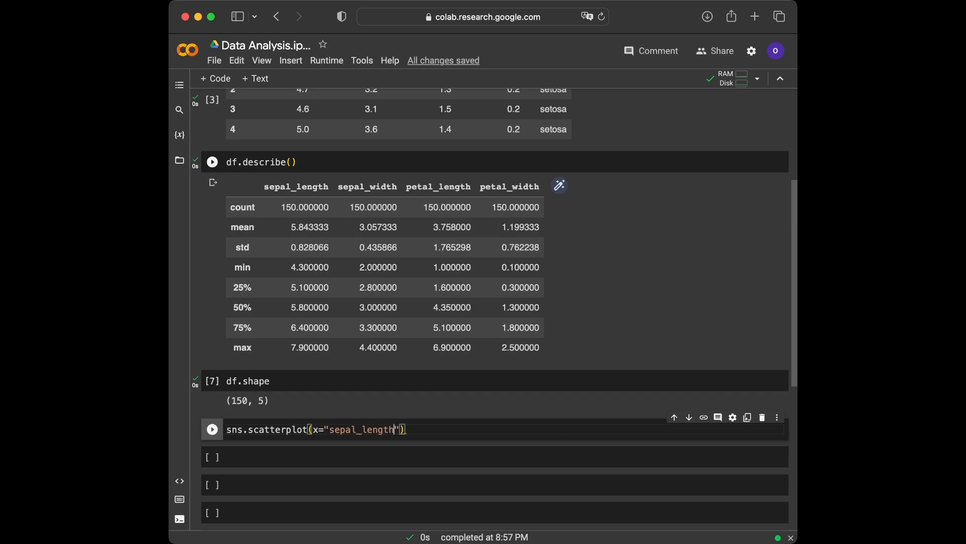
{"action": "type", "text": ","}
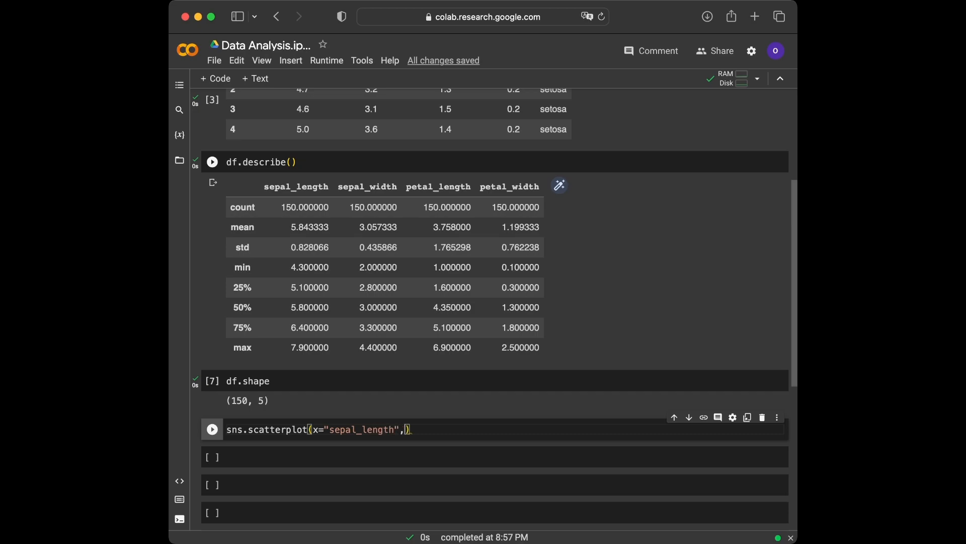
{"action": "type", "text": "y="}
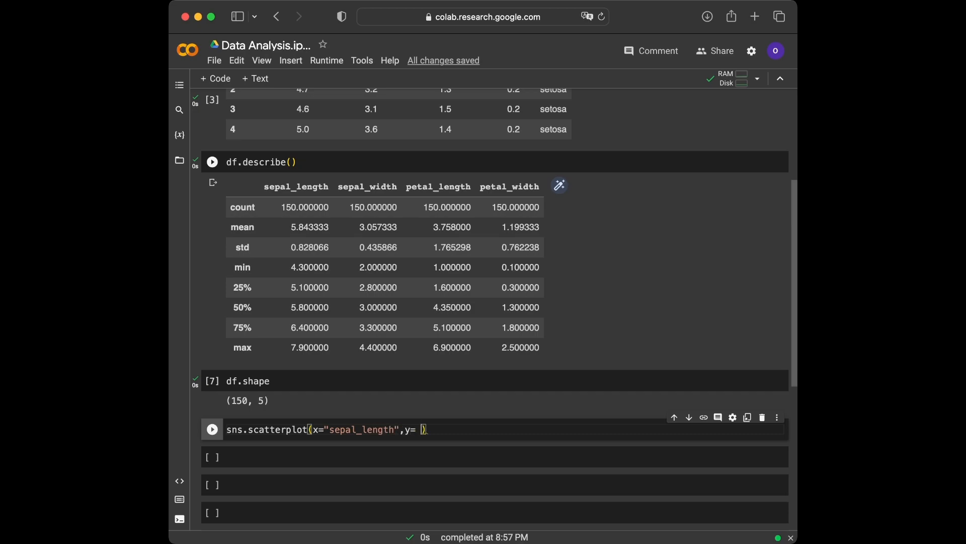
{"action": "type", "text": "\"sepal\""}
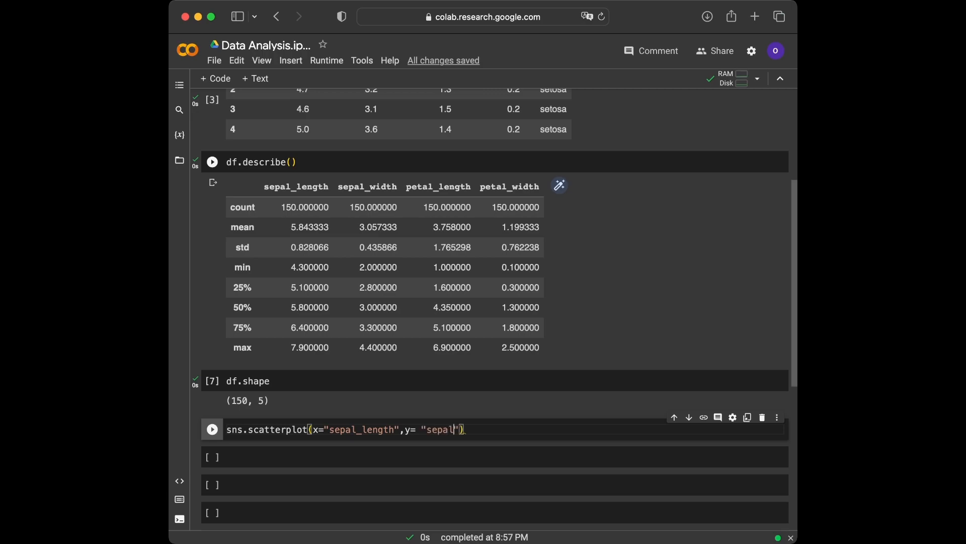
{"action": "type", "text": "_width"}
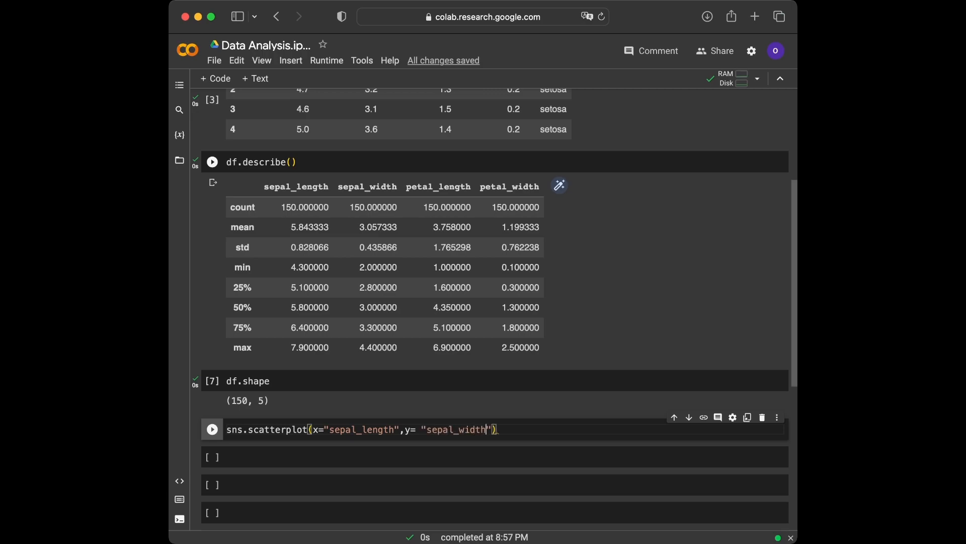
{"action": "type", "text": ","}
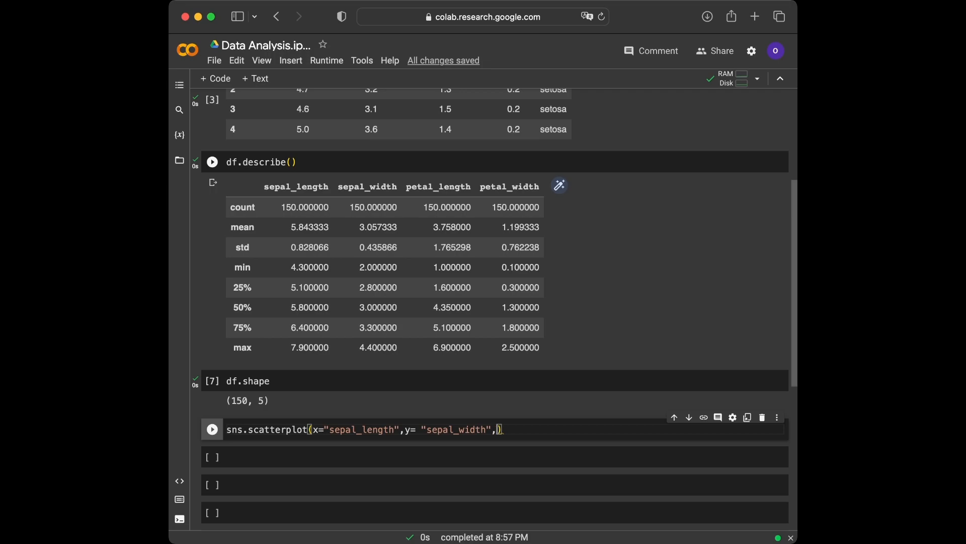
{"action": "type", "text": "hue"}
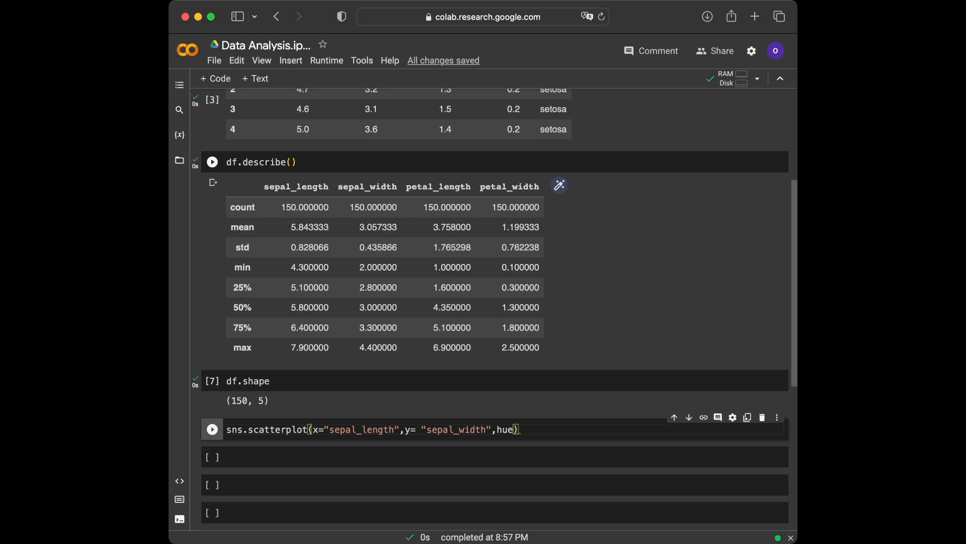
{"action": "type", "text": "= \"spe\""}
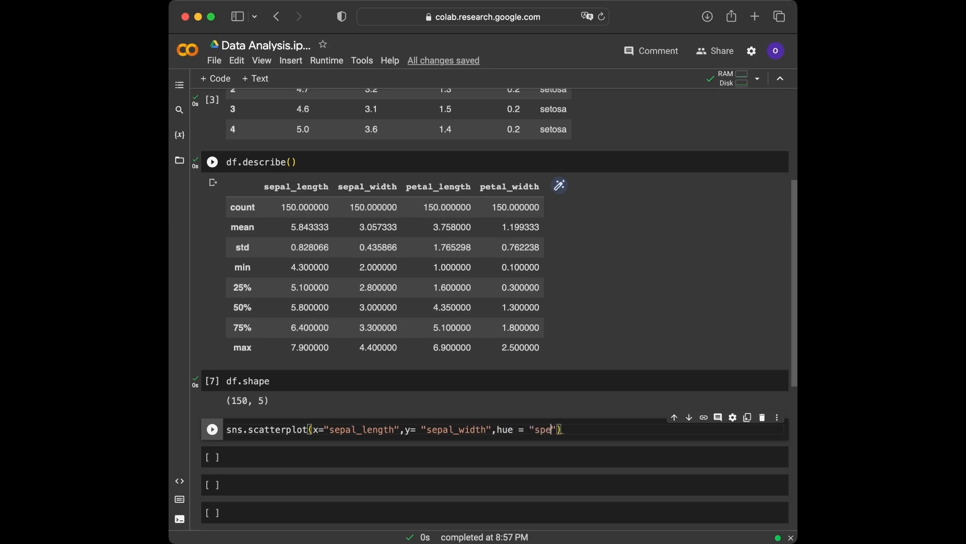
{"action": "type", "text": "cies"}
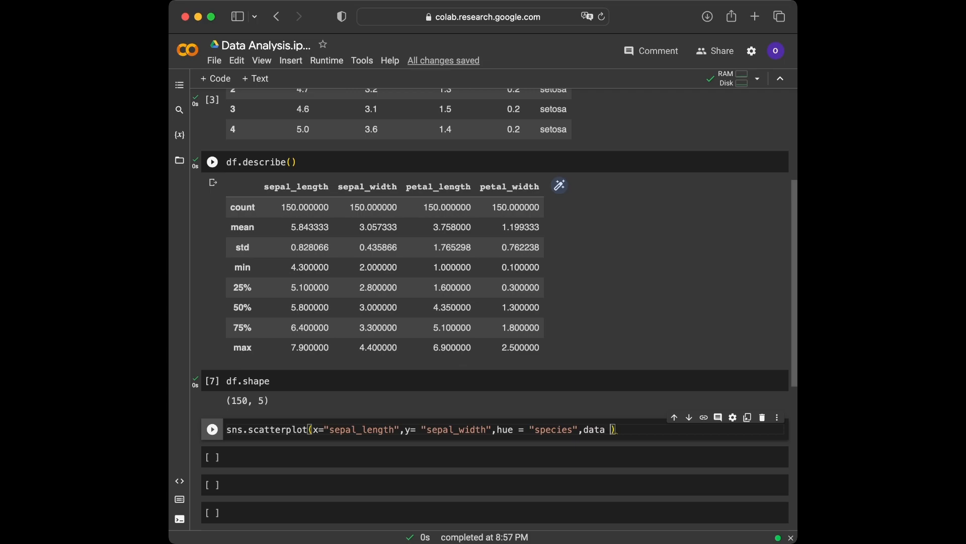
{"action": "type", "text": "= df"}
{"action": "type", "text": "p"}
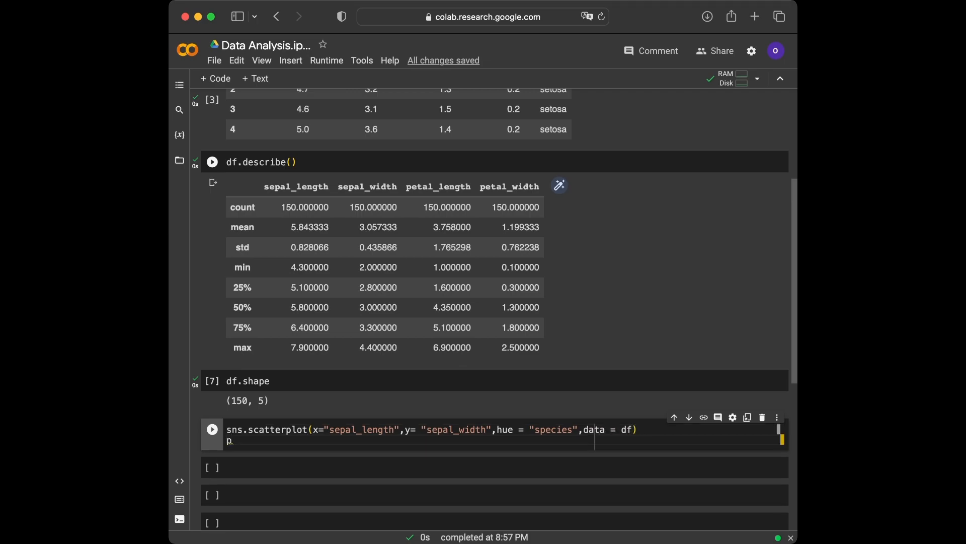
Add plt.title("Sepal length vs Sepal Width") and plt.show(), then run the scatterplot cell.
{"action": "type", "text": "lt.ti"}
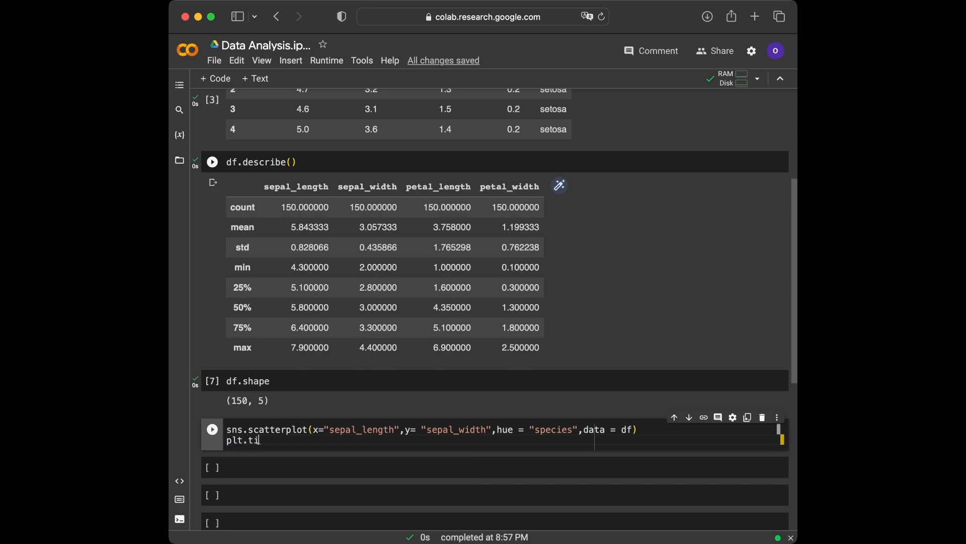
{"action": "type", "text": "tle("}
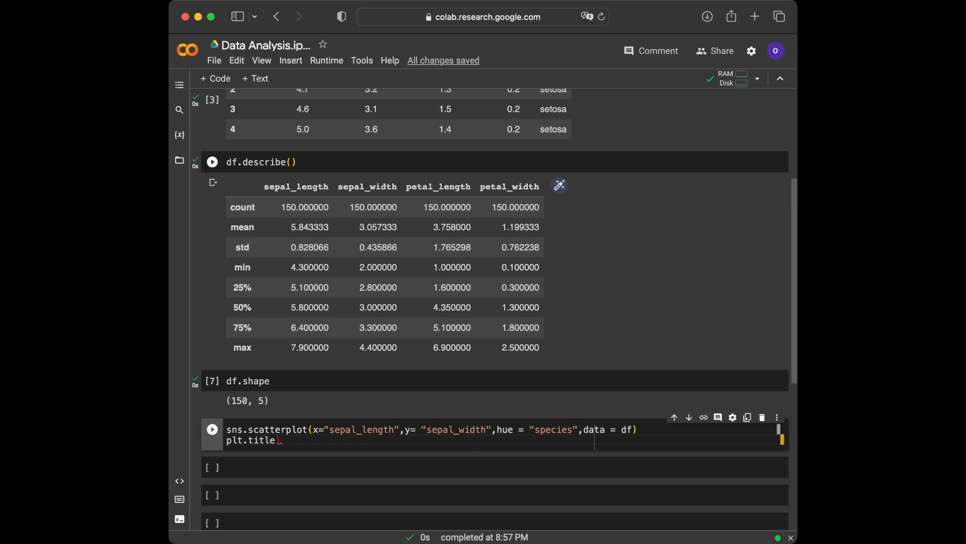
{"action": "type", "text": "("}
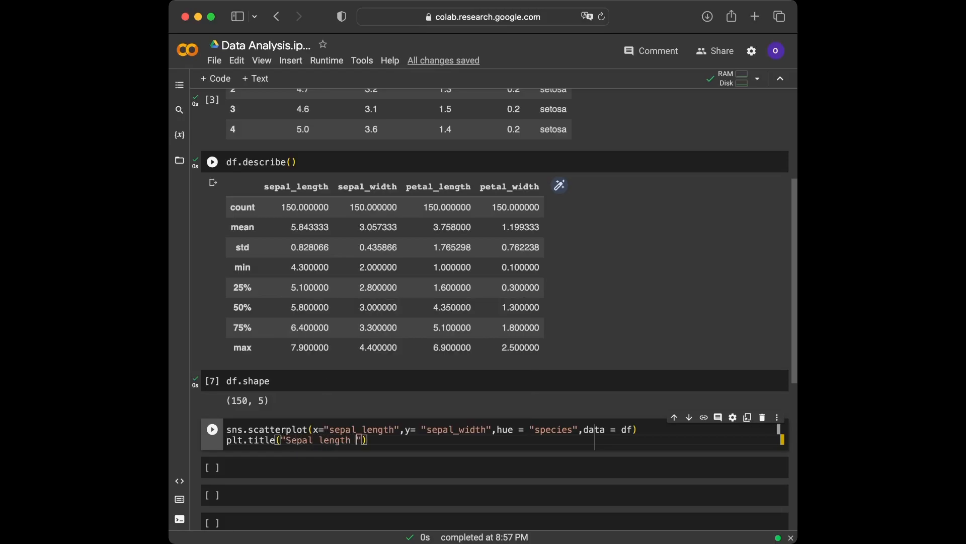
{"action": "type", "text": "vs Sepal"}
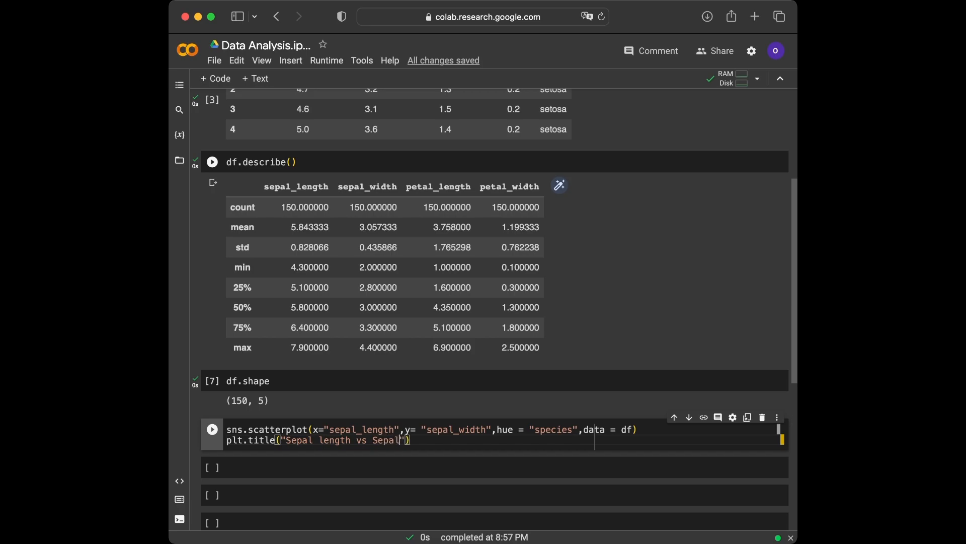
{"action": "type", "text": "wIDTH"}
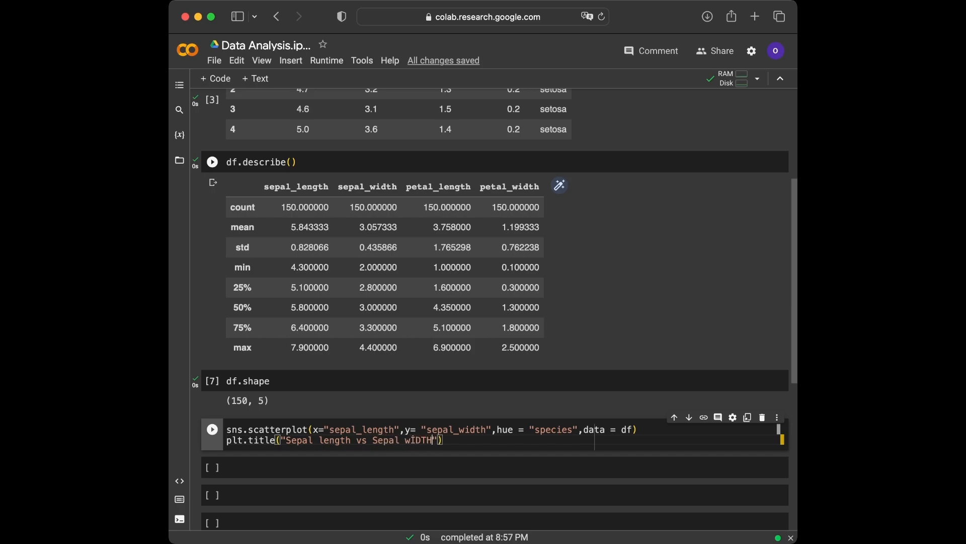
{"action": "key", "text": "Backspace"}
{"action": "type", "text": "Widt"}
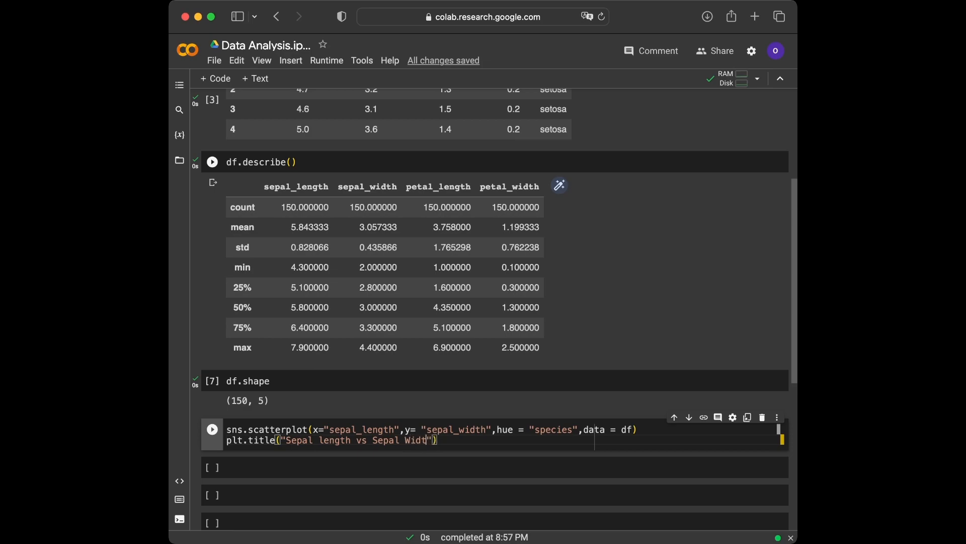
{"action": "type", "text": "h"}
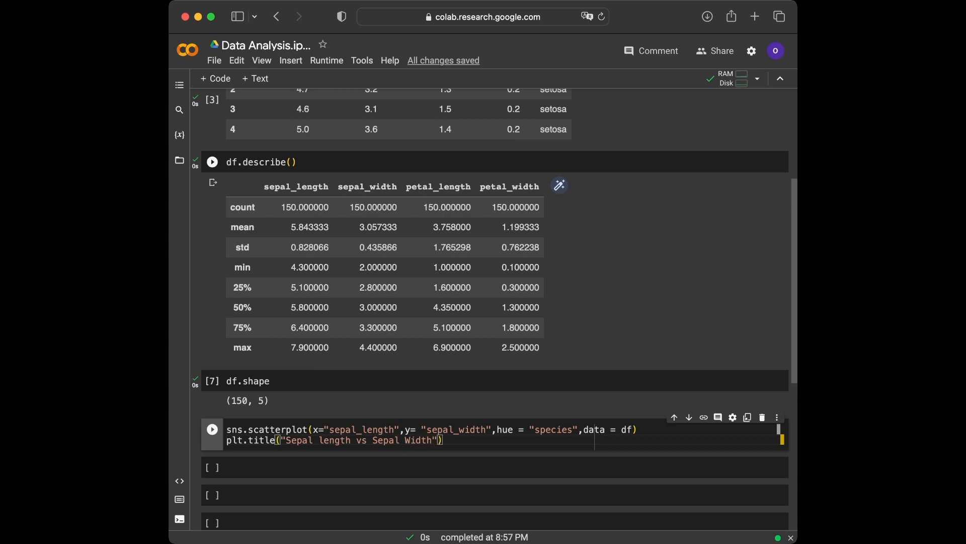
{"action": "type", "text": "s"}
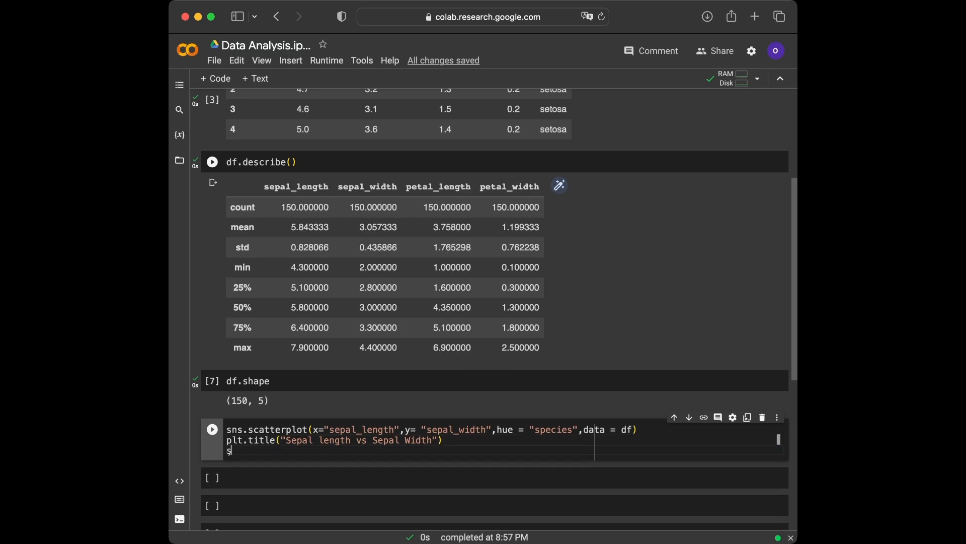
{"action": "type", "text": "plt."}
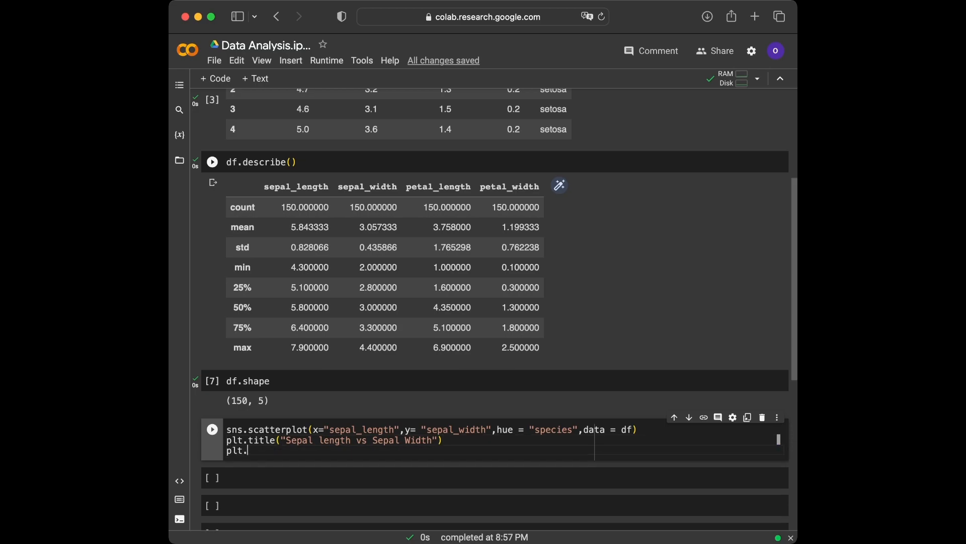
{"action": "type", "text": "show()"}
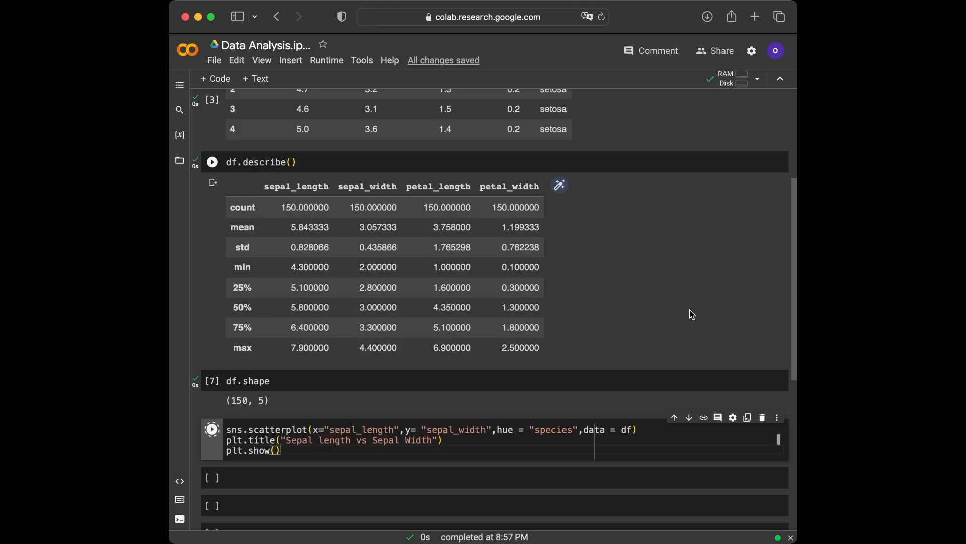
{"action": "left_click", "coordinate": [212, 429]}
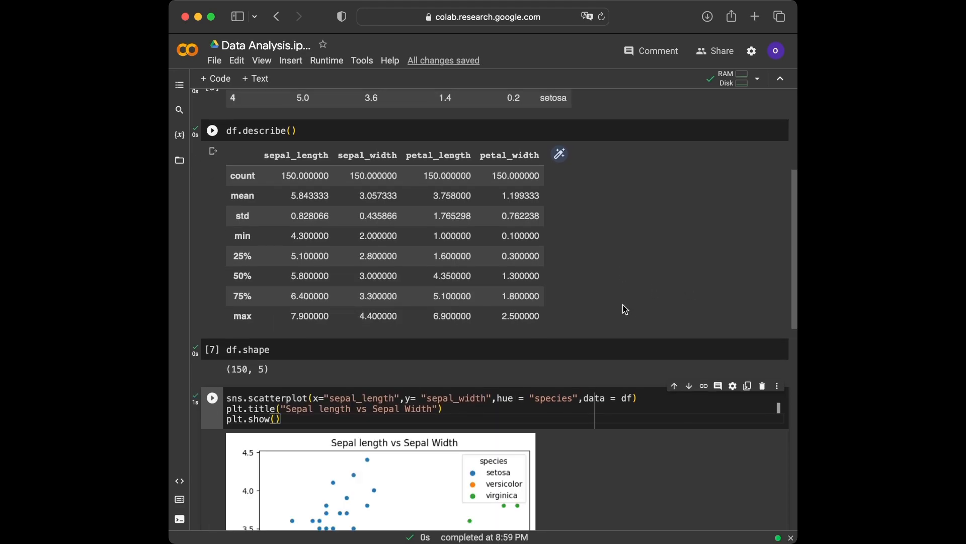
Scroll down past the scatterplot output to the next code cell.
{"action": "scroll", "scroll_direction": "down", "scroll_amount": 3}
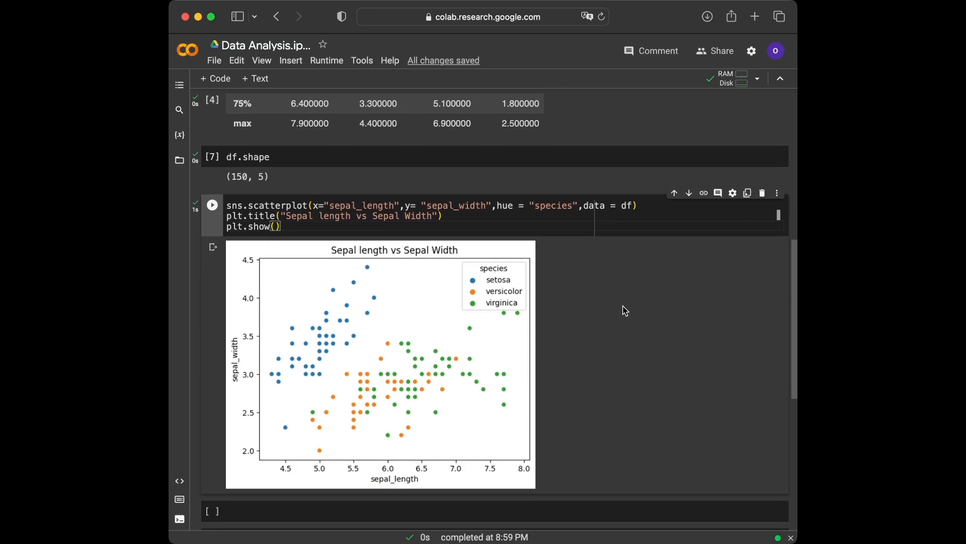
{"action": "scroll", "scroll_direction": "down", "scroll_amount": 3}
{"action": "type", "text": "sn"}
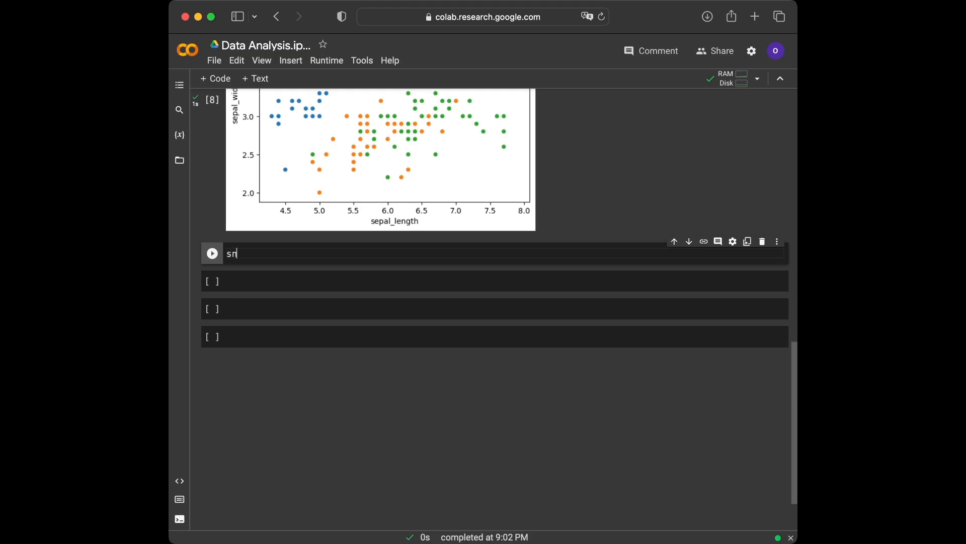
Write sns.boxplot(x="sepal_width", y="species", data=df) with plt.show() and run it.
{"action": "type", "text": "s.boxplot(x="}
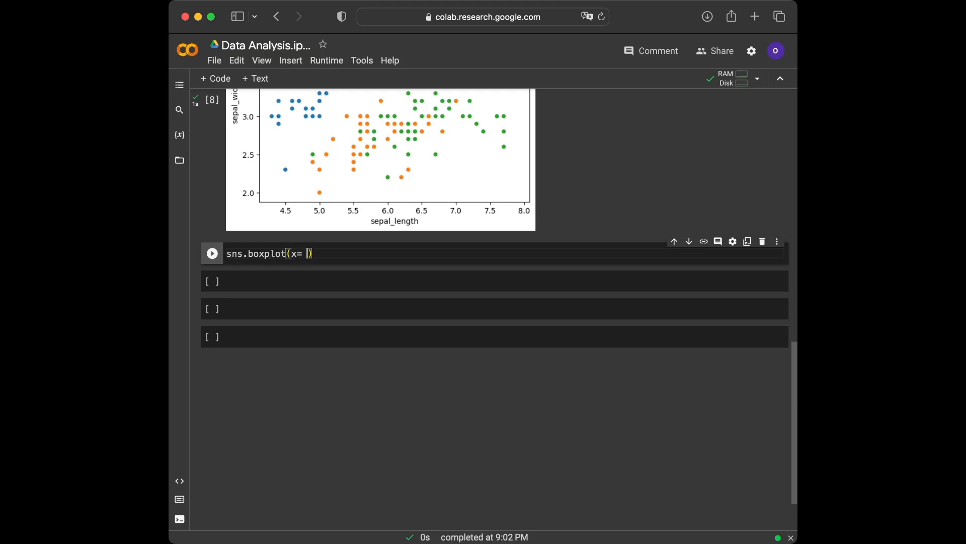
{"action": "type", "text": "\"se\""}
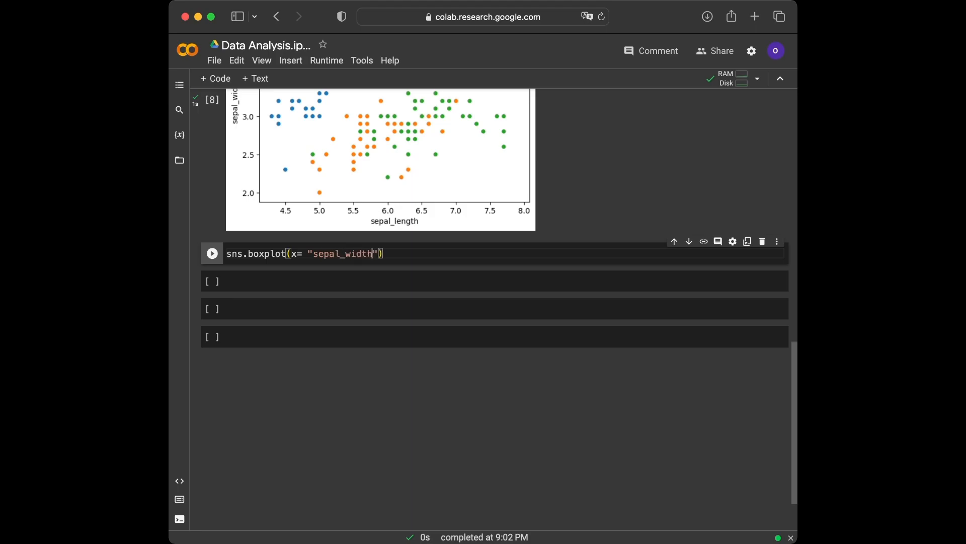
{"action": "type", "text": ", y= \"spe"}
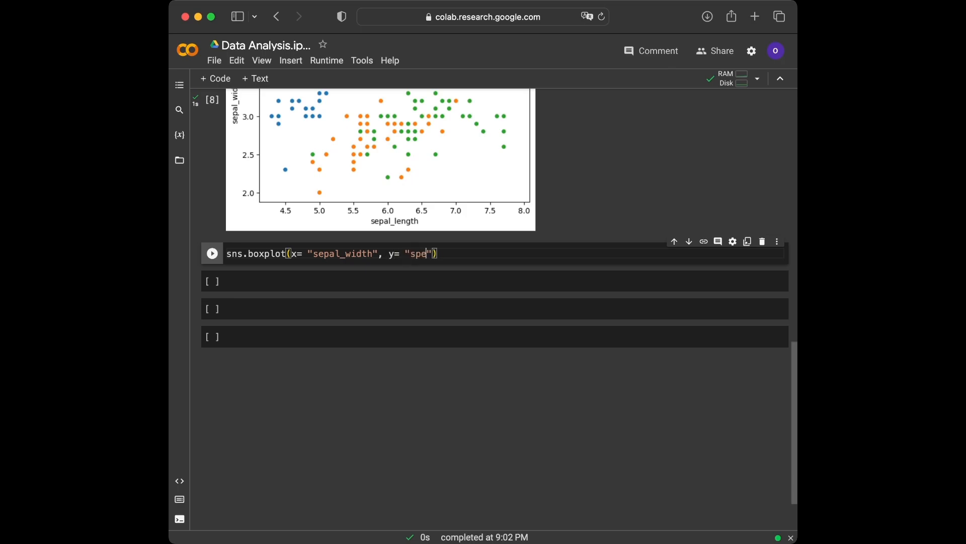
{"action": "type", "text": "cies"}
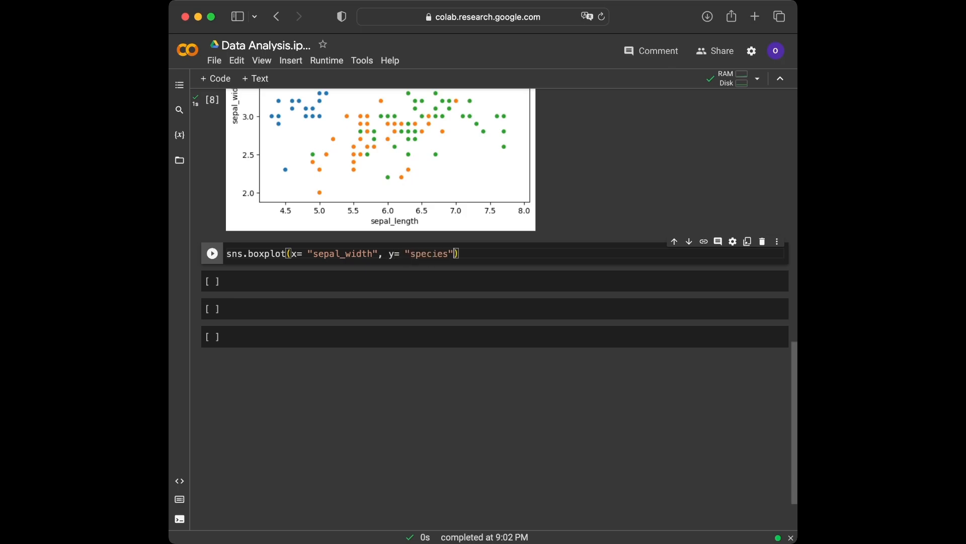
{"action": "type", "text": ",data"}
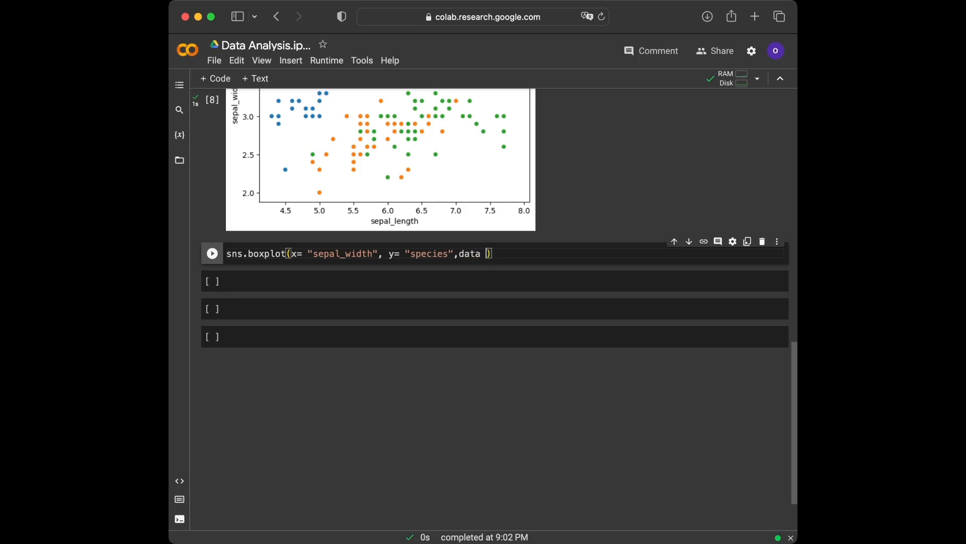
{"action": "type", "text": "= df"}
{"action": "type", "text": "plt."}
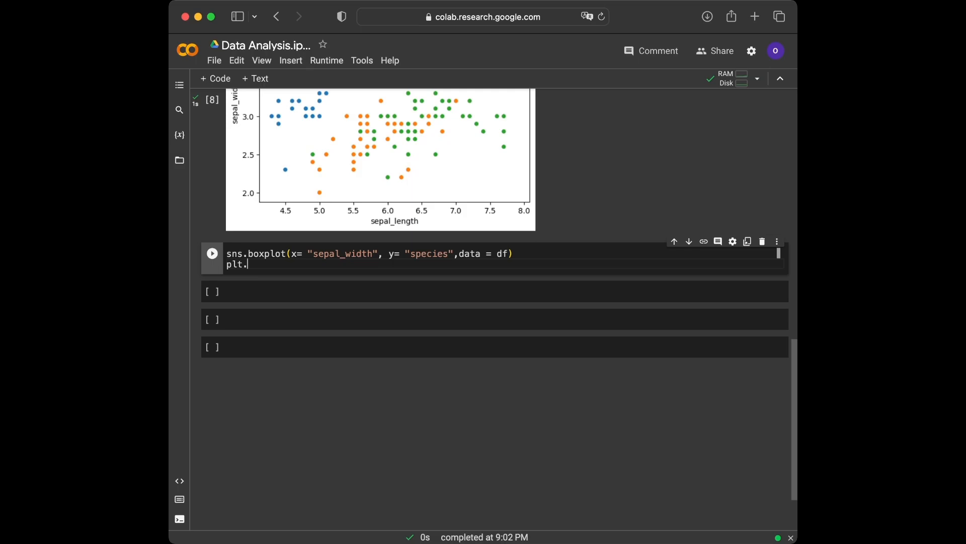
{"action": "type", "text": "show()"}
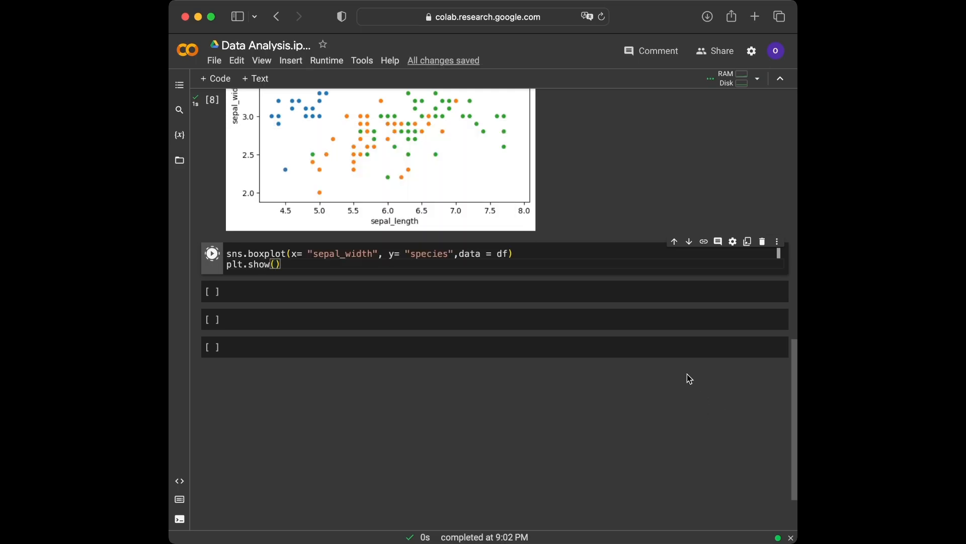
{"action": "left_click", "coordinate": [211, 254]}
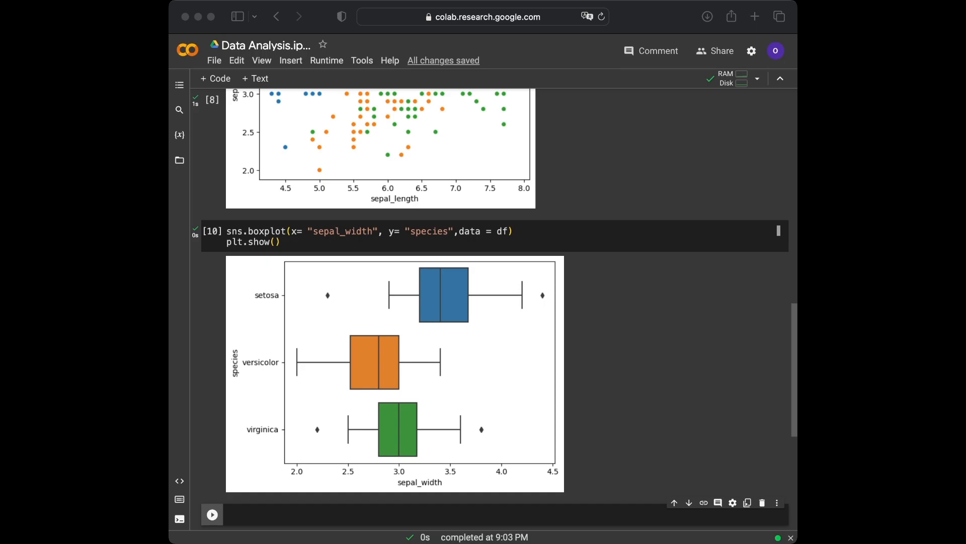
{"action": "mouse_move", "coordinate": [435, 536]}
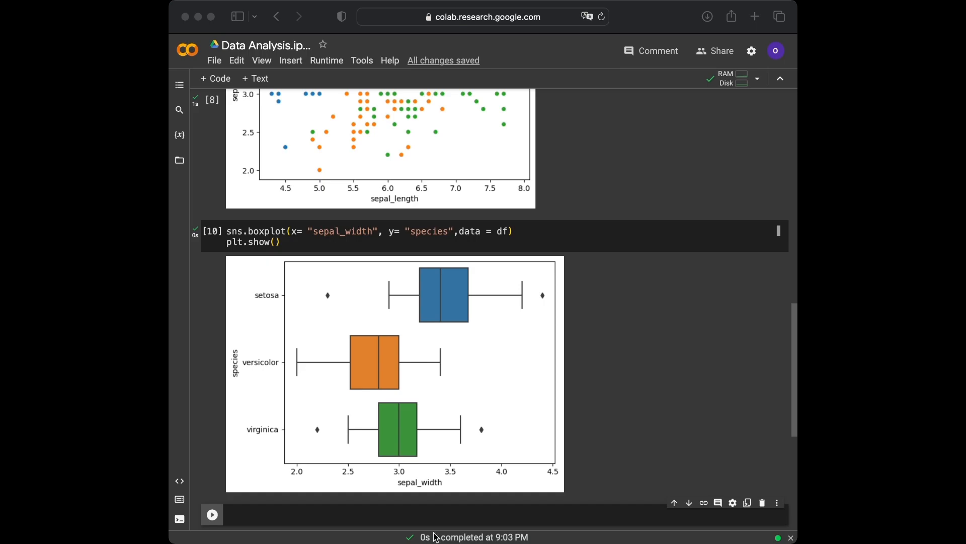
Scroll down past the rendered species boxplot to the next cell.
{"action": "scroll", "scroll_direction": "down", "scroll_amount": 3}
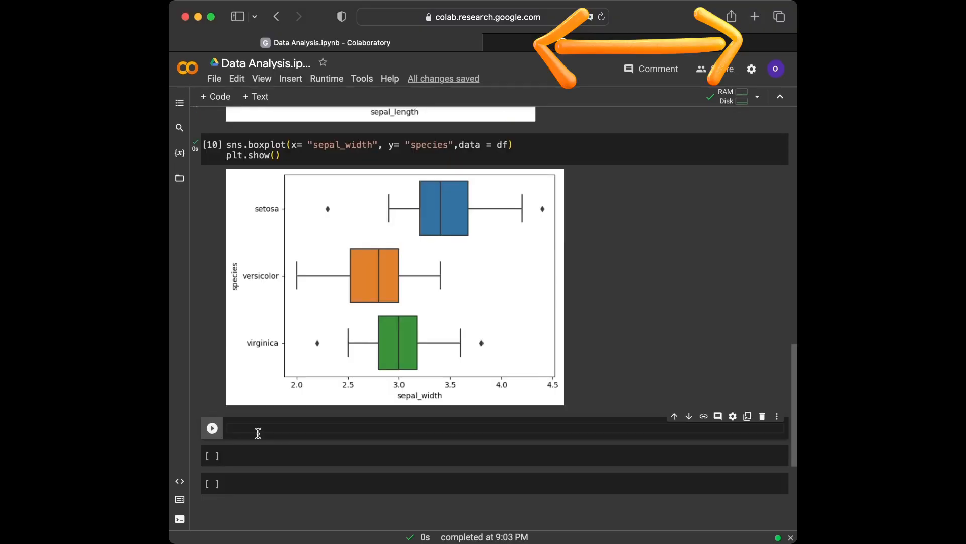
Run df.isna().sum() to confirm zero missing values in every iris column.
{"action": "type", "text": "df.i"}
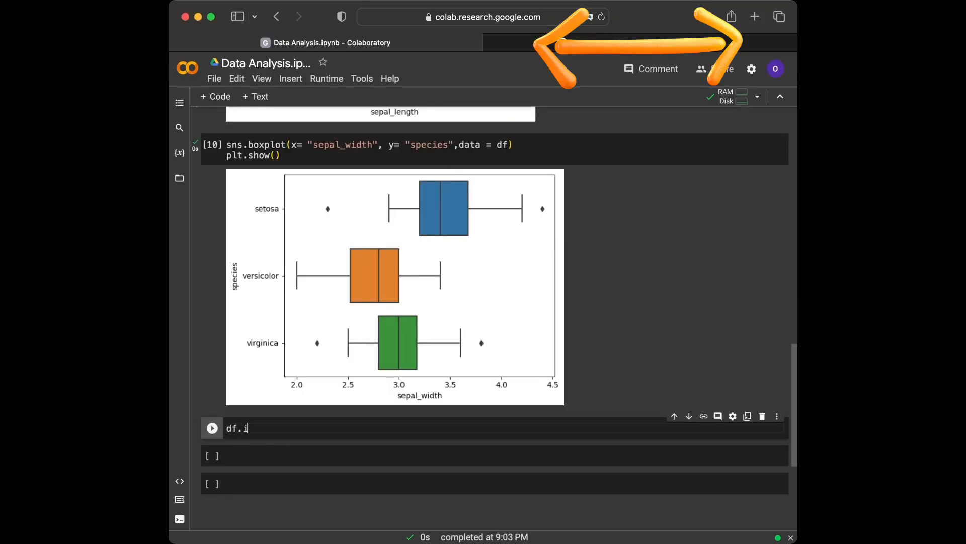
{"action": "type", "text": "sna().sum)()"}
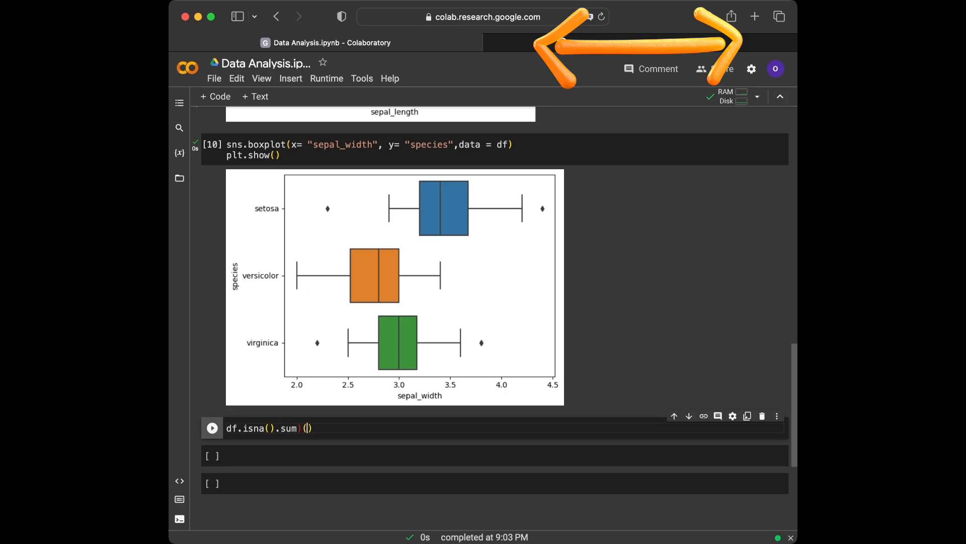
{"action": "left_click", "coordinate": [211, 428]}
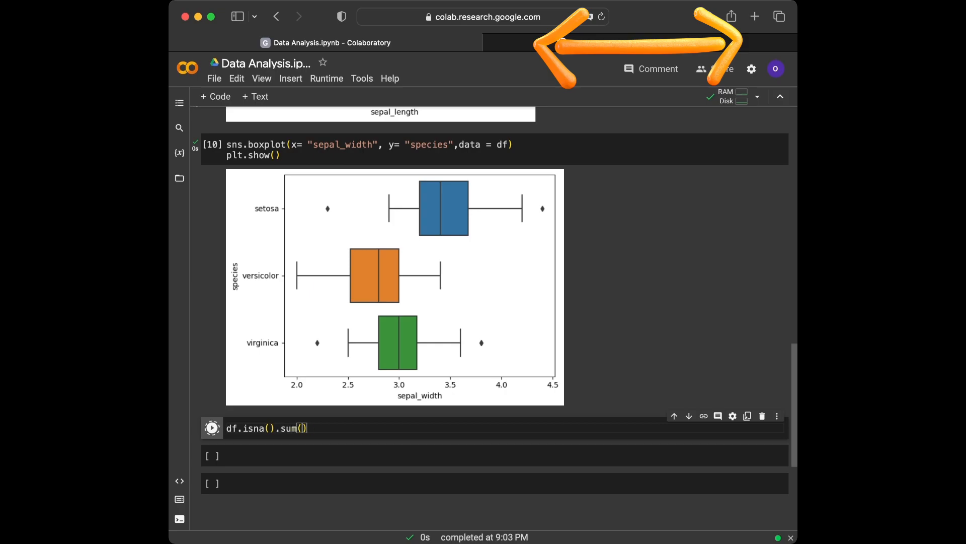
{"action": "left_click", "coordinate": [213, 422]}
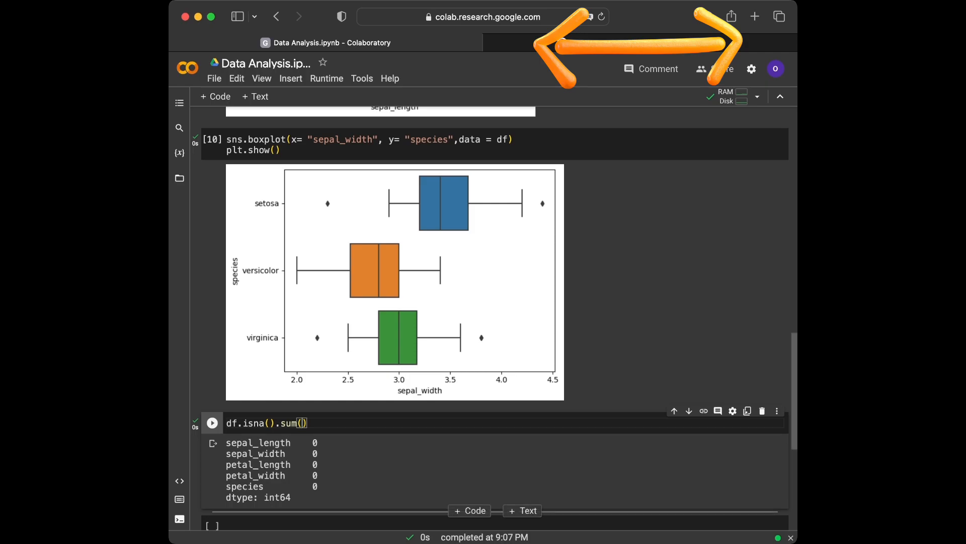
{"action": "scroll", "scroll_direction": "up", "scroll_amount": 3}
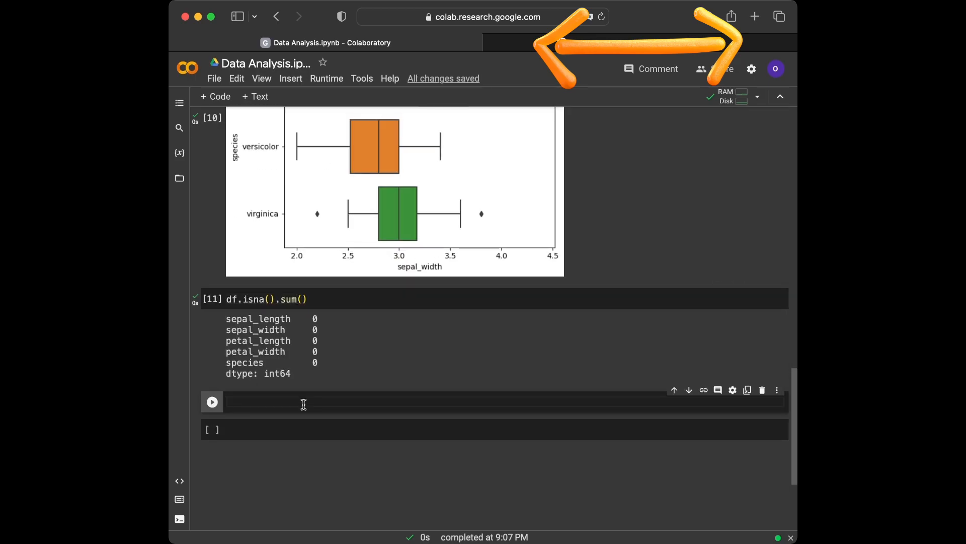
Run df.duplicated().sum() on the iris data, which reports 1 duplicated row.
{"action": "type", "text": "df.dup"}
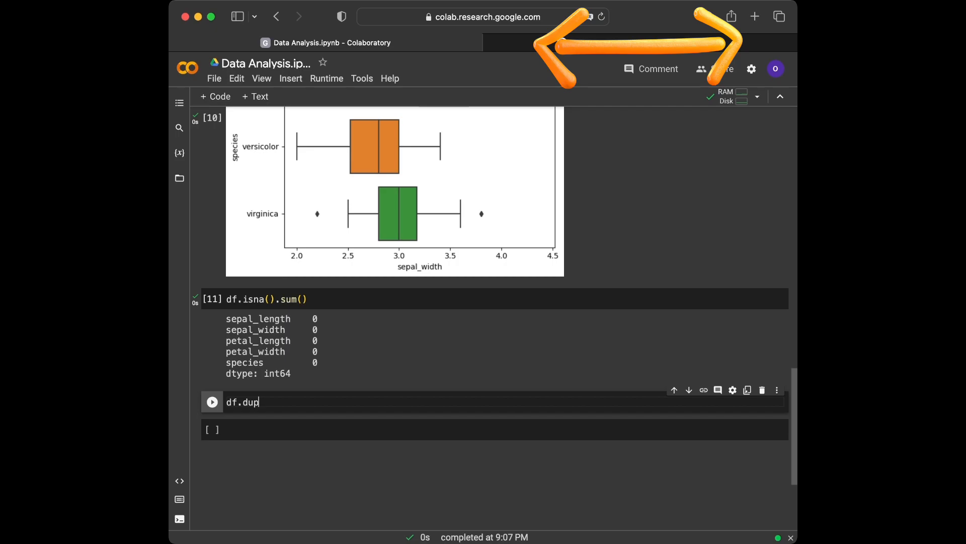
{"action": "type", "text": "licated()"}
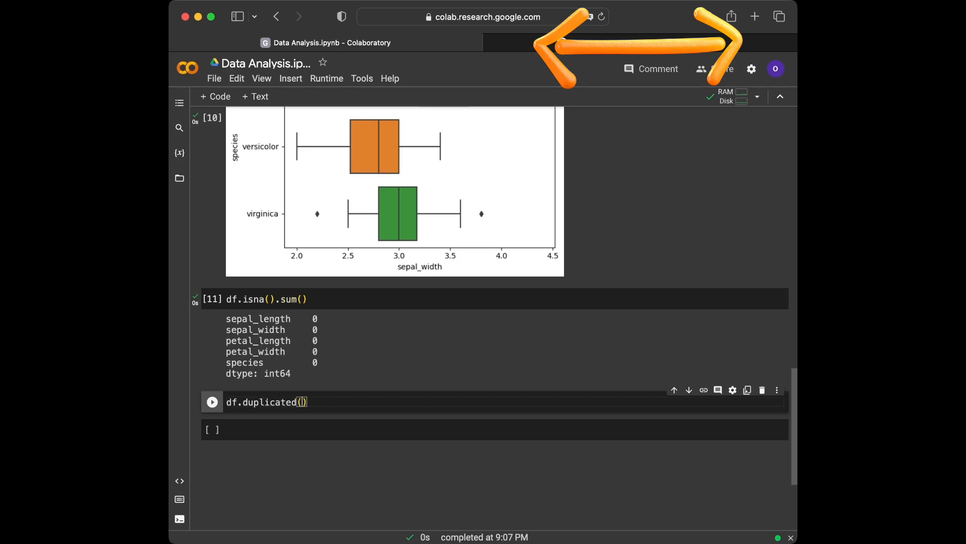
{"action": "type", "text": ".sum()"}
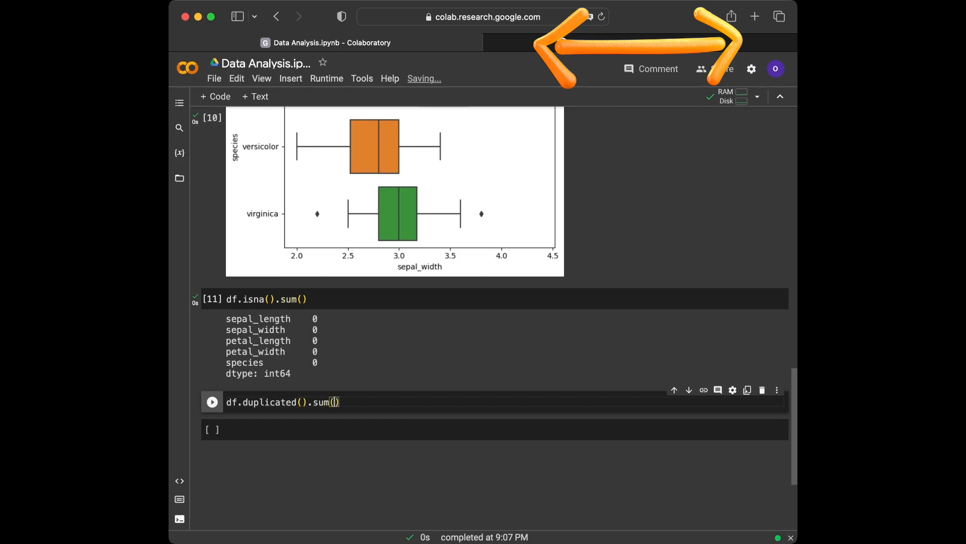
{"action": "left_click", "coordinate": [211, 401]}
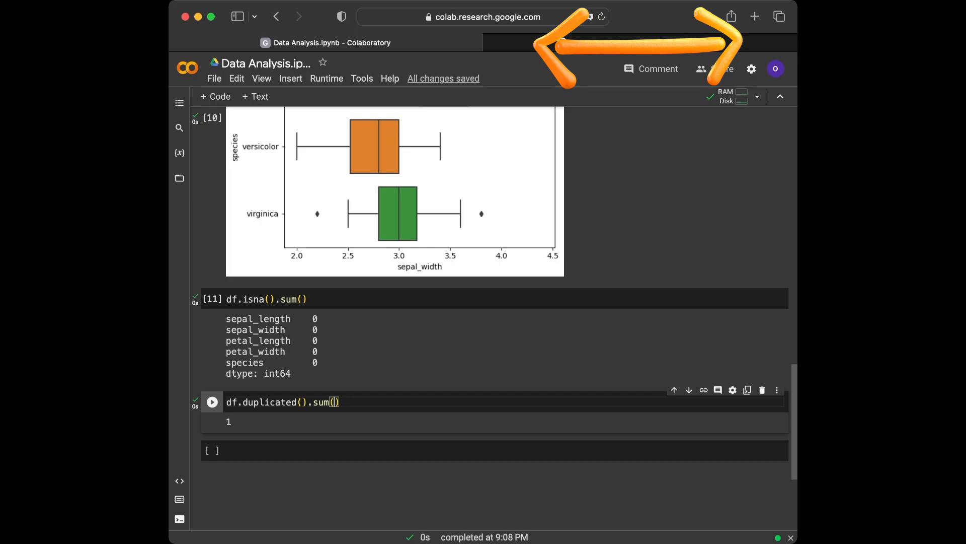
{"action": "scroll", "scroll_direction": "down", "scroll_amount": 3}
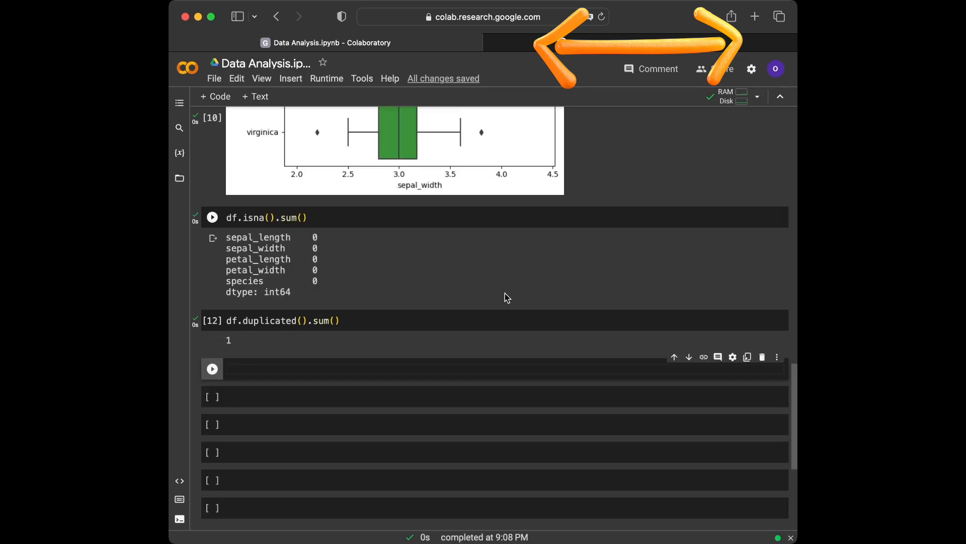
Run df.drop_duplicates(inplace = True) to remove the duplicate row from df.
{"action": "type", "text": "df.d"}
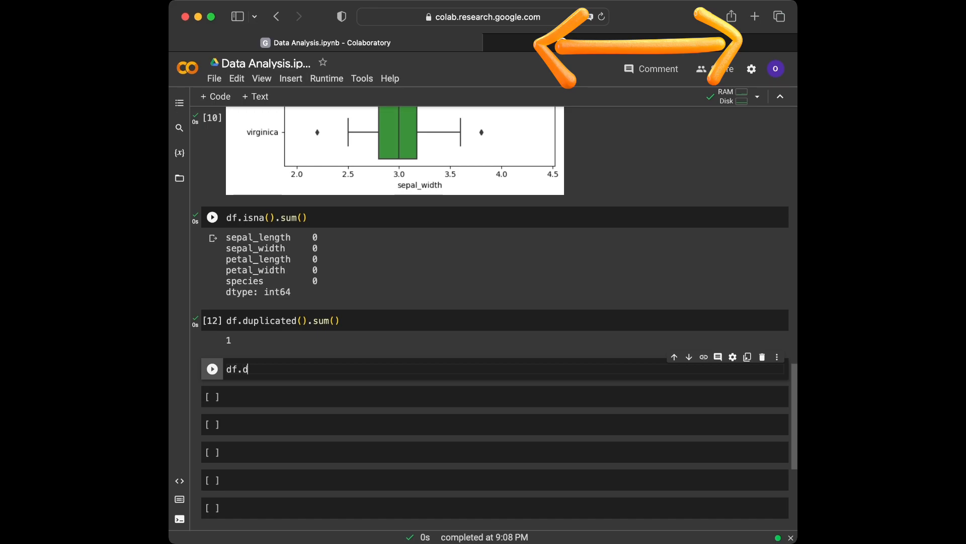
{"action": "type", "text": "rpğ"}
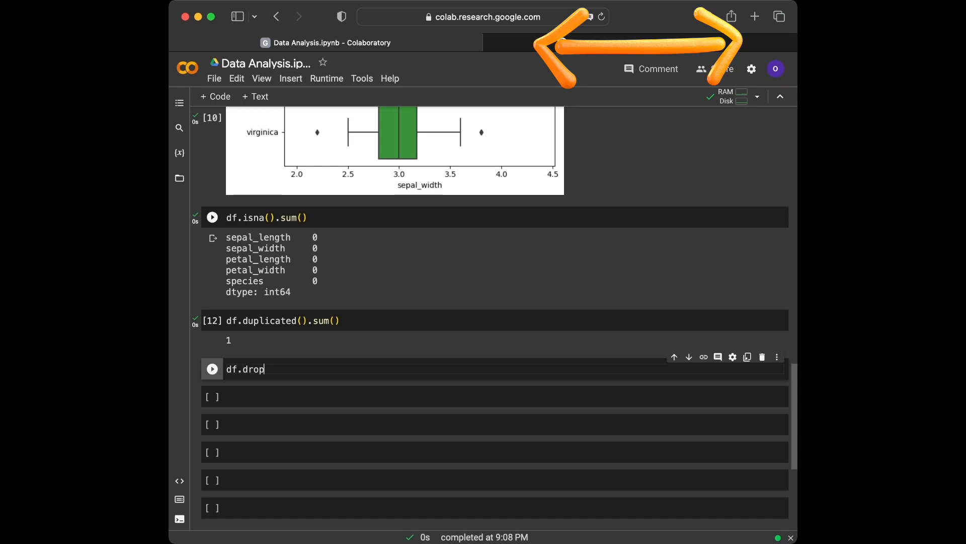
{"action": "type", "text": "_dupl"}
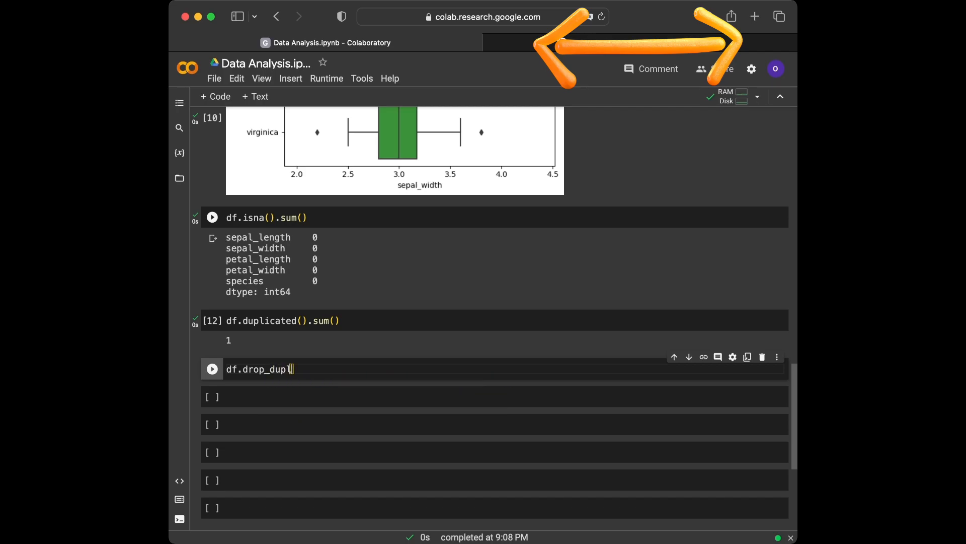
{"action": "type", "text": "icates()"}
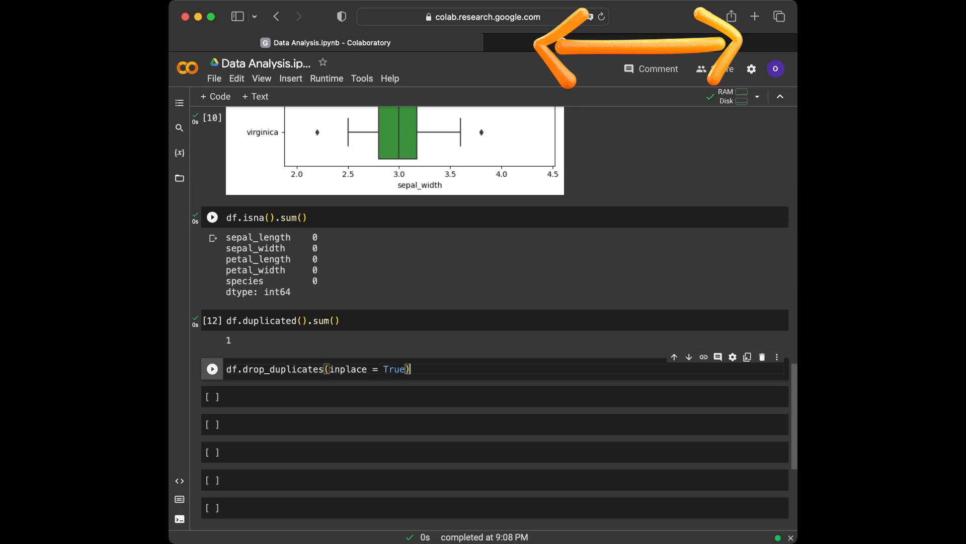
{"action": "left_click", "coordinate": [211, 368]}
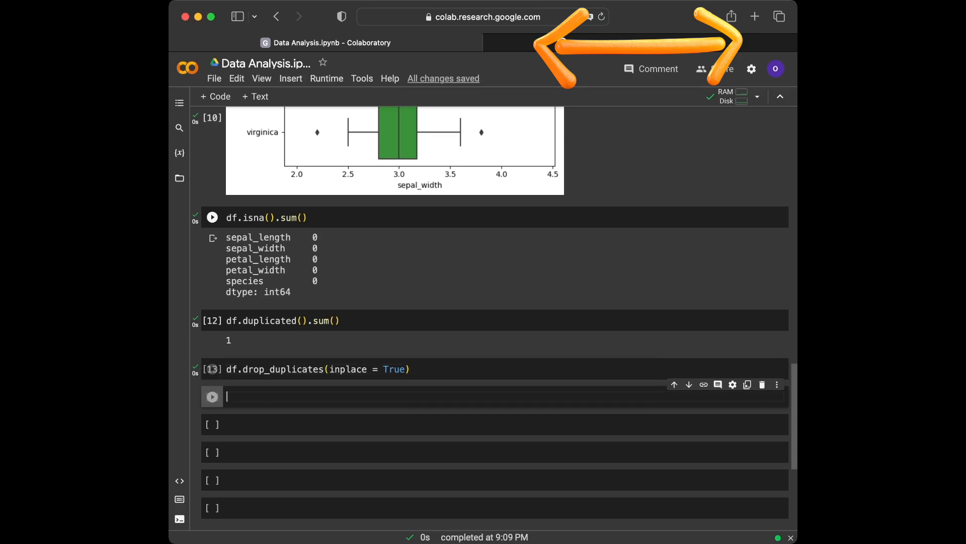
Recheck with df.duplicated().sum(), now reporting 0 duplicated rows.
{"action": "type", "text": "df."}
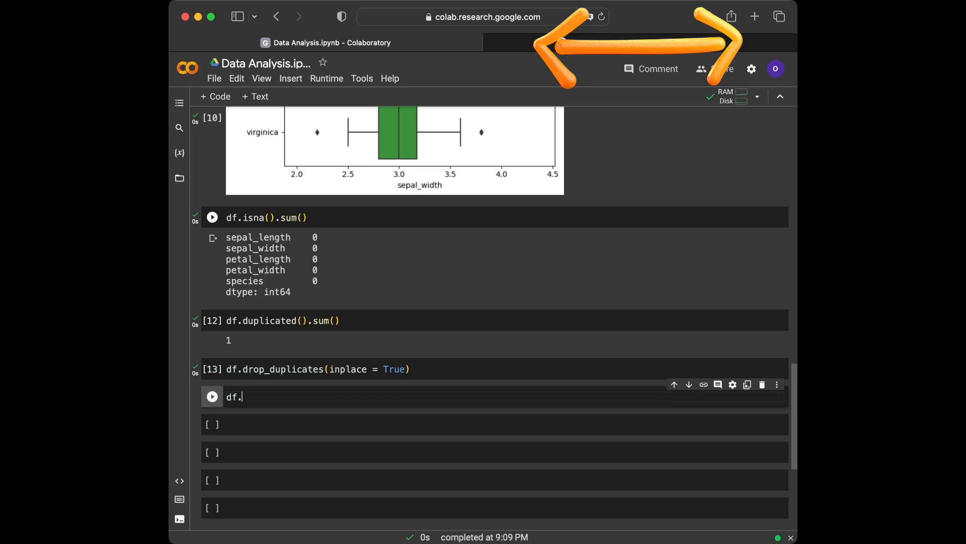
{"action": "type", "text": "duplica"}
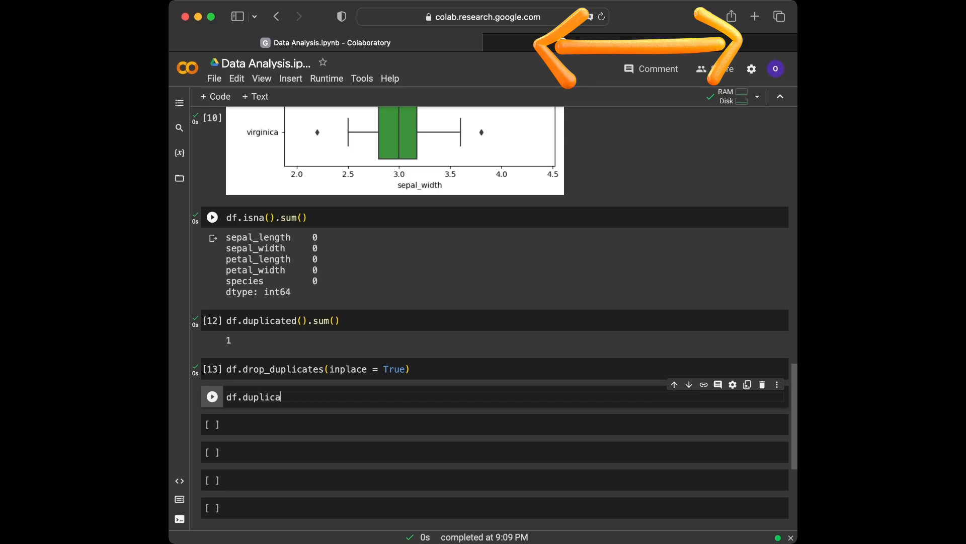
{"action": "type", "text": "ted().sum"}
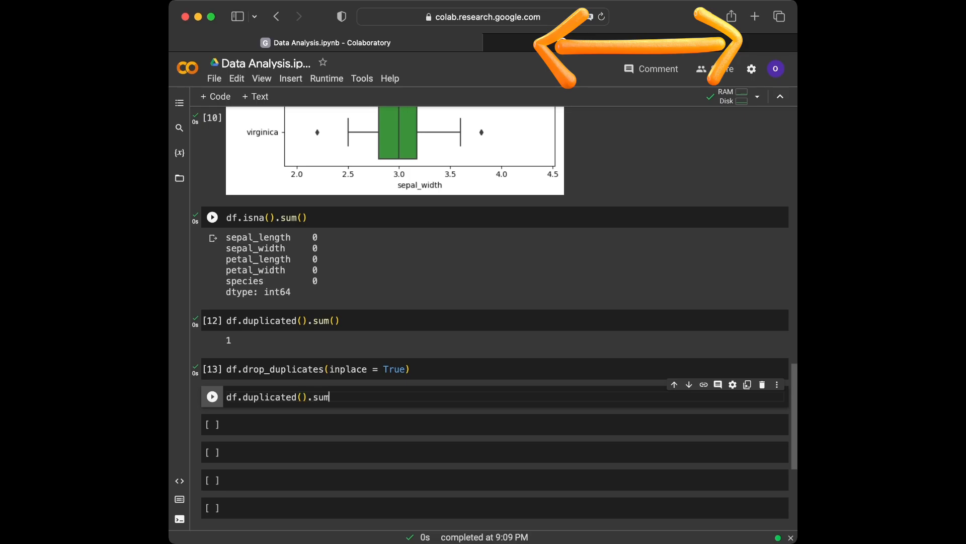
{"action": "left_click", "coordinate": [212, 397]}
{"action": "type", "text": "d"}
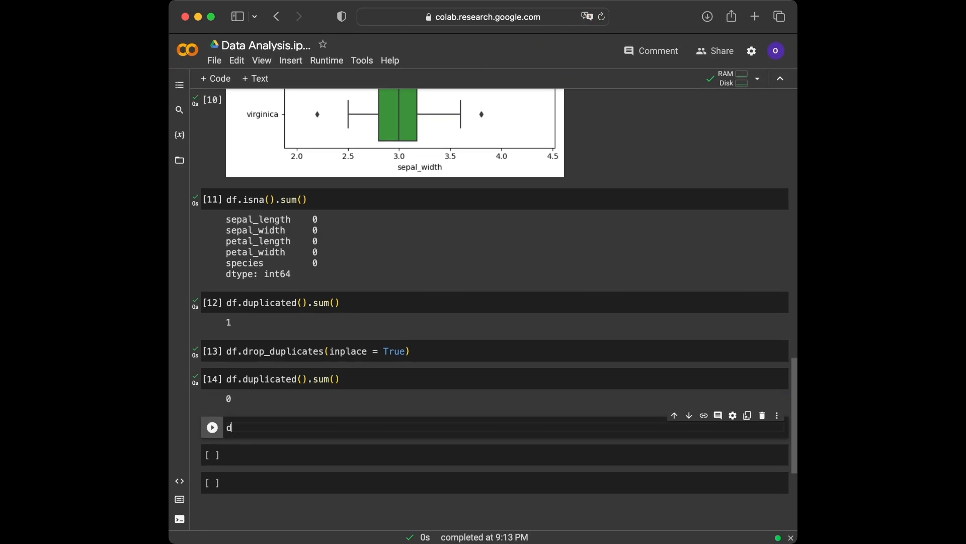
Run df["species"].value_counts(), showing setosa 50, versicolor 50, virginica 49.
{"action": "type", "text": "f[]"}
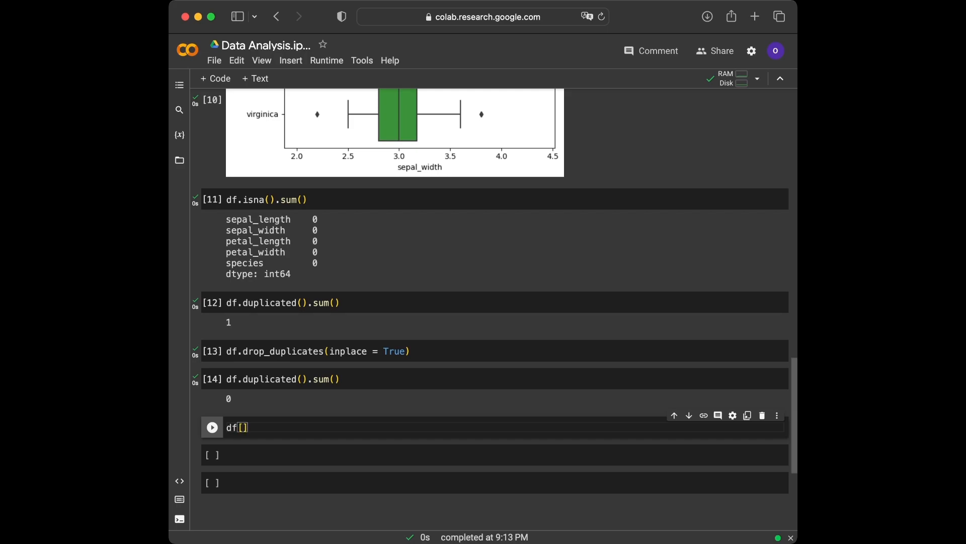
{"action": "type", "text": "\"se\""}
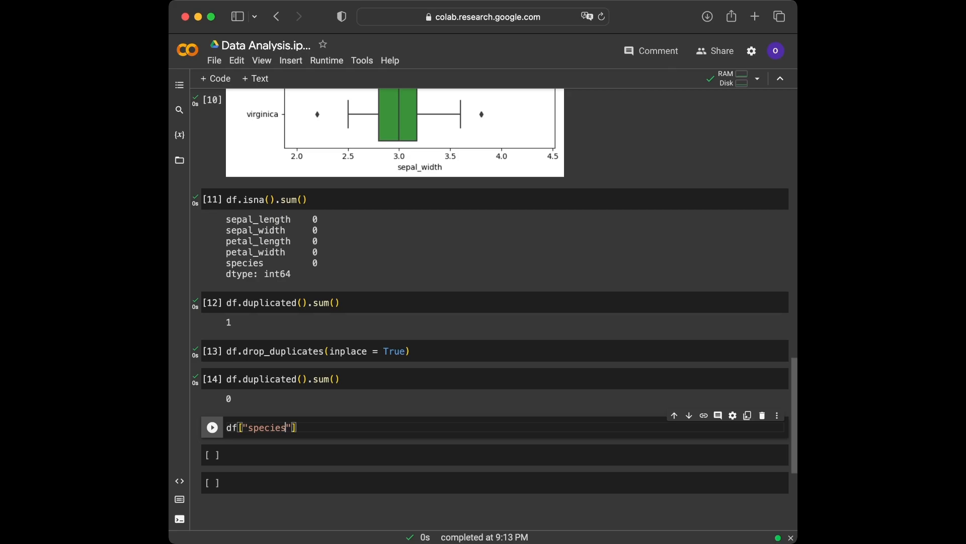
{"action": "type", "text": ".vak"}
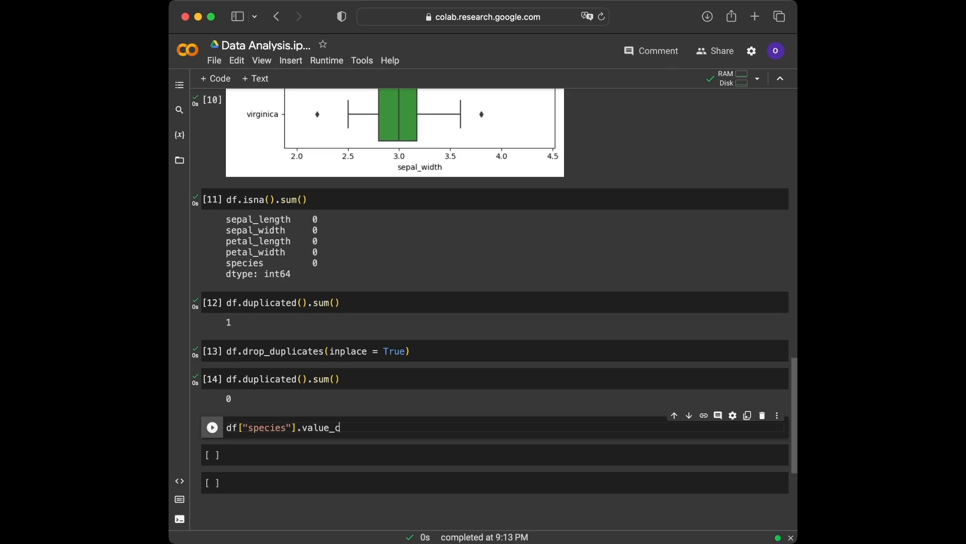
{"action": "type", "text": "ounts()"}
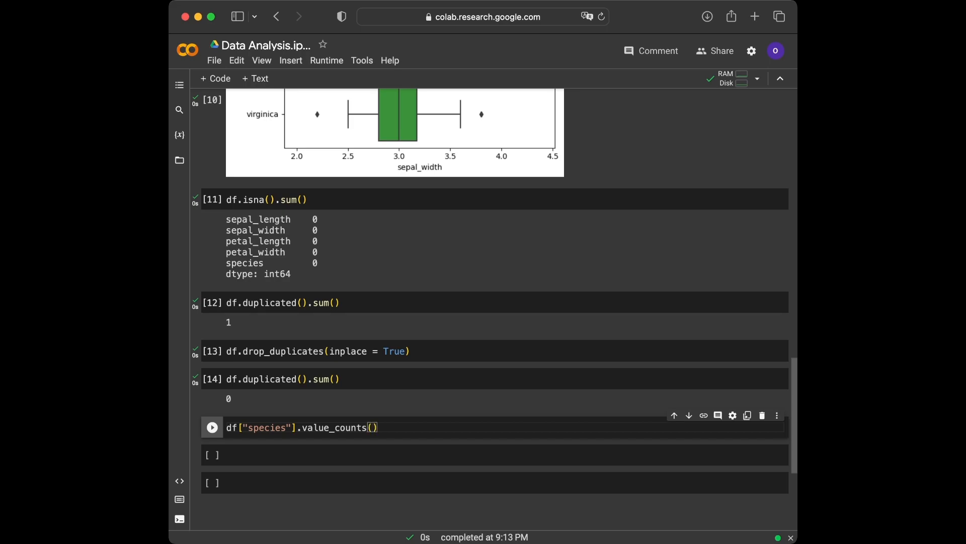
{"action": "left_click", "coordinate": [211, 427]}
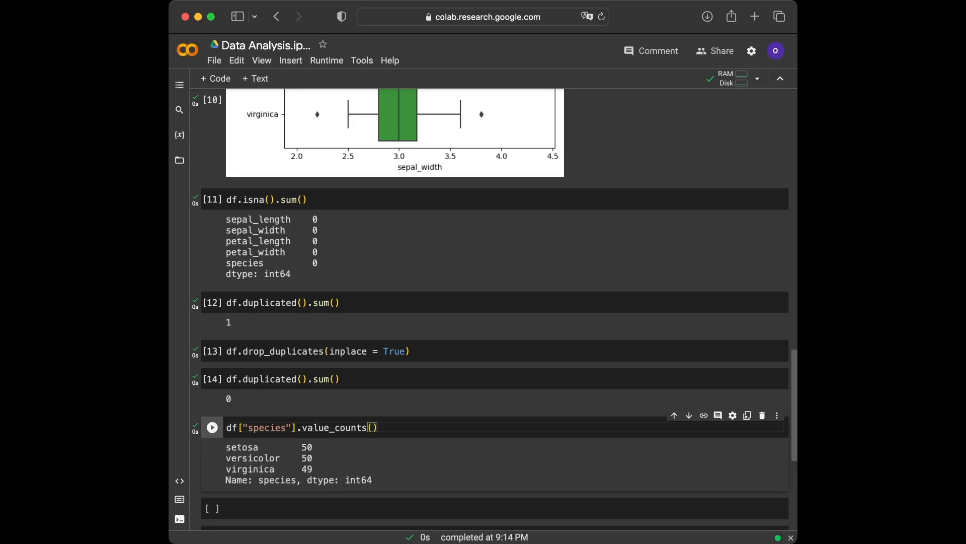